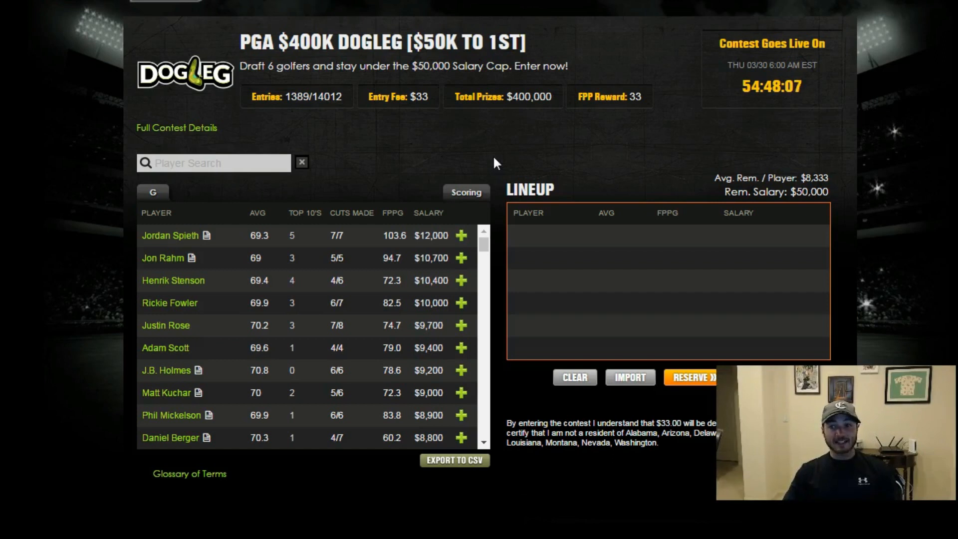
pyautogui.moveTo(225, 39)
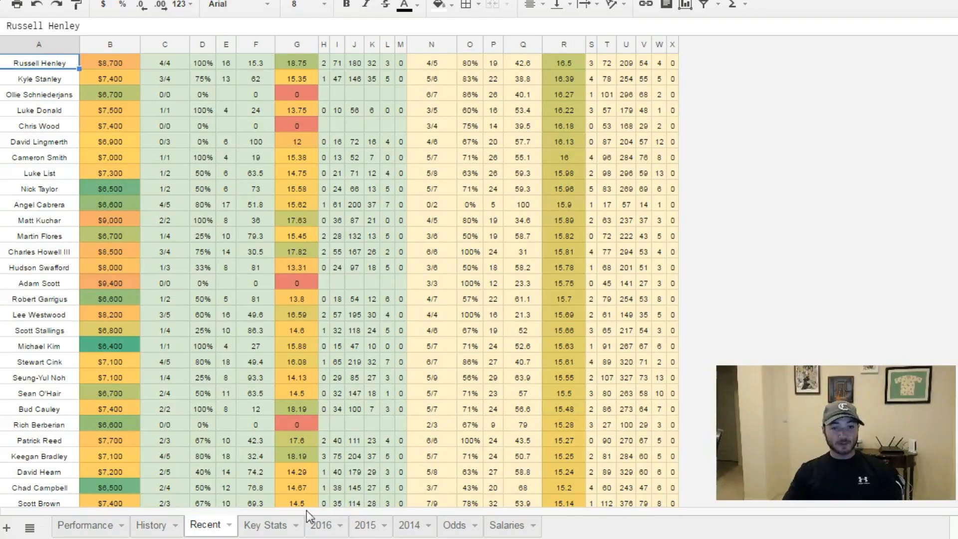
# Step: Review the top golfers' salaries on the Key Stats sheet, then return to the DraftKings draft page
pyautogui.click(265, 526)
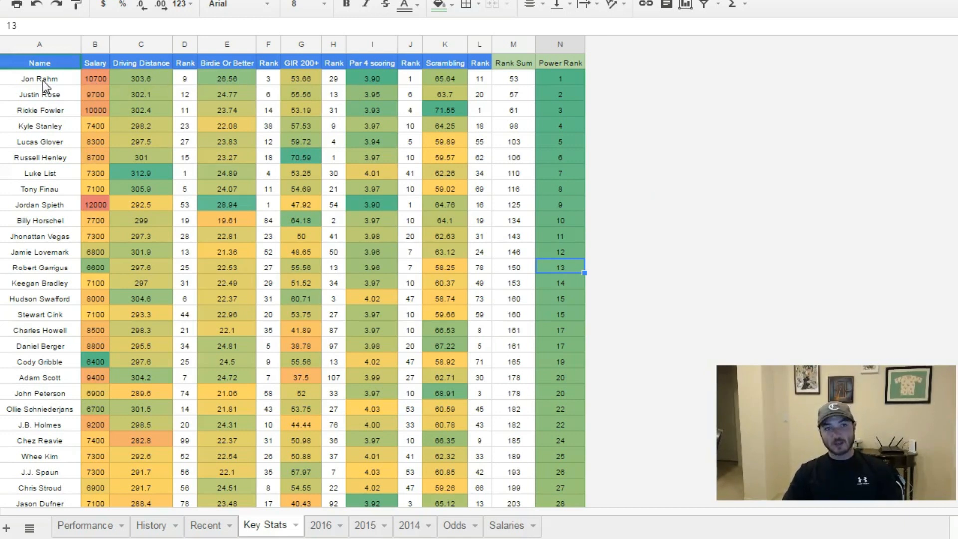
pyautogui.click(94, 78)
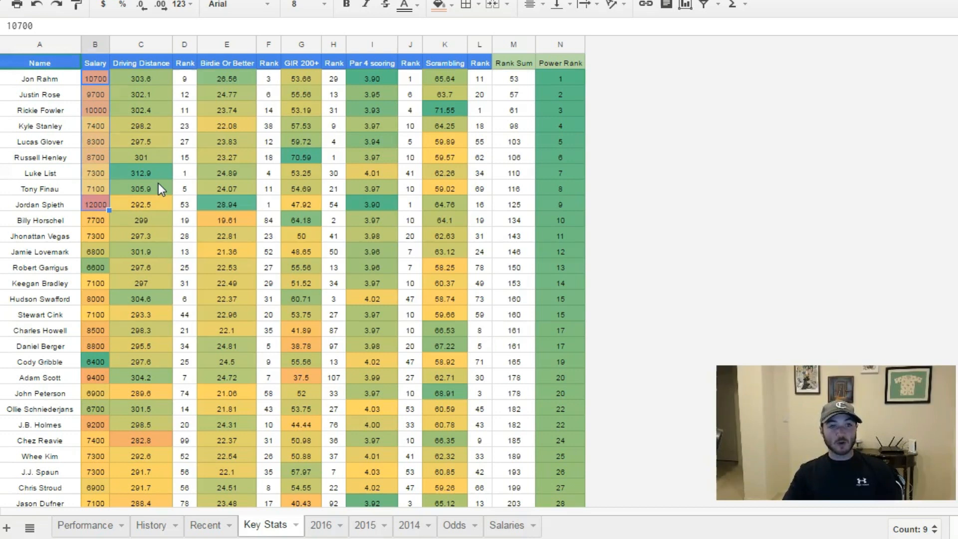
pyautogui.click(141, 189)
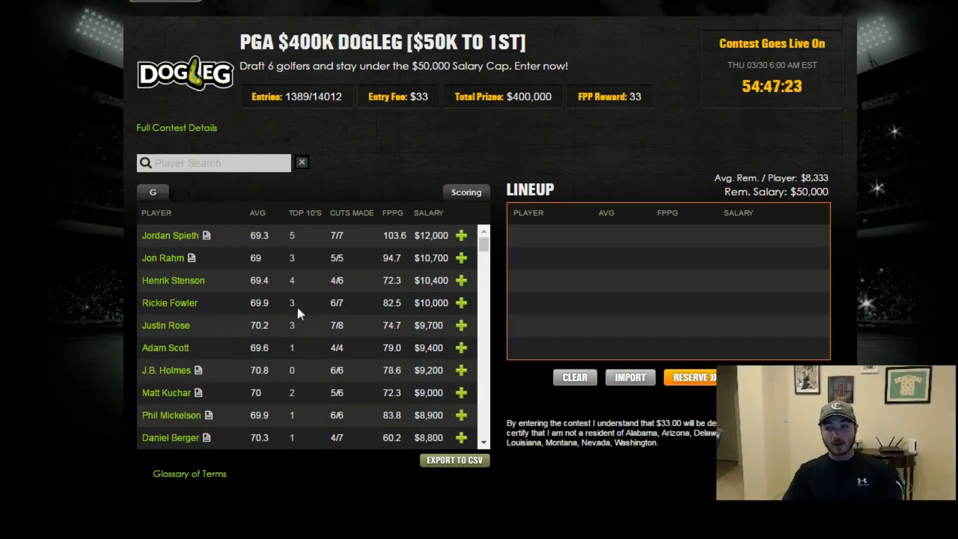
pyautogui.click(173, 281)
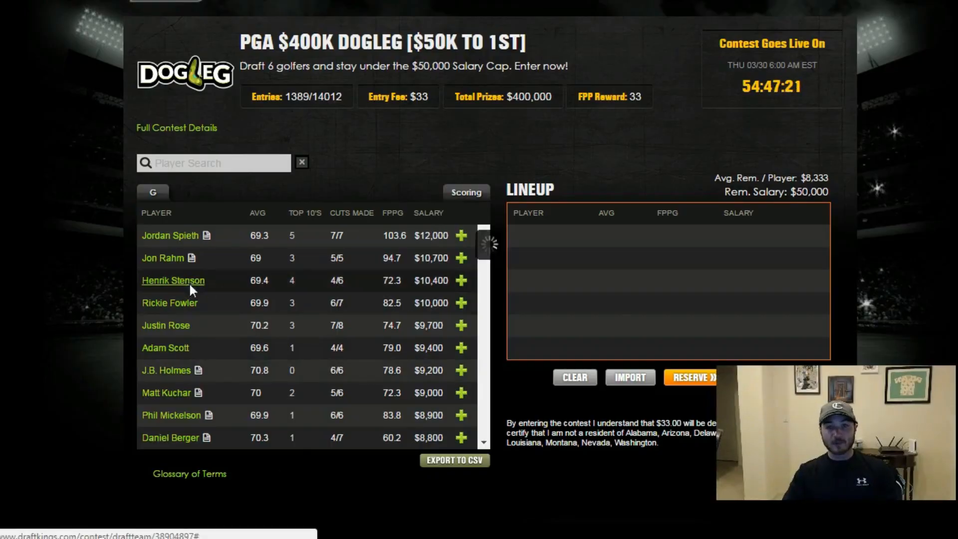
pyautogui.click(172, 281)
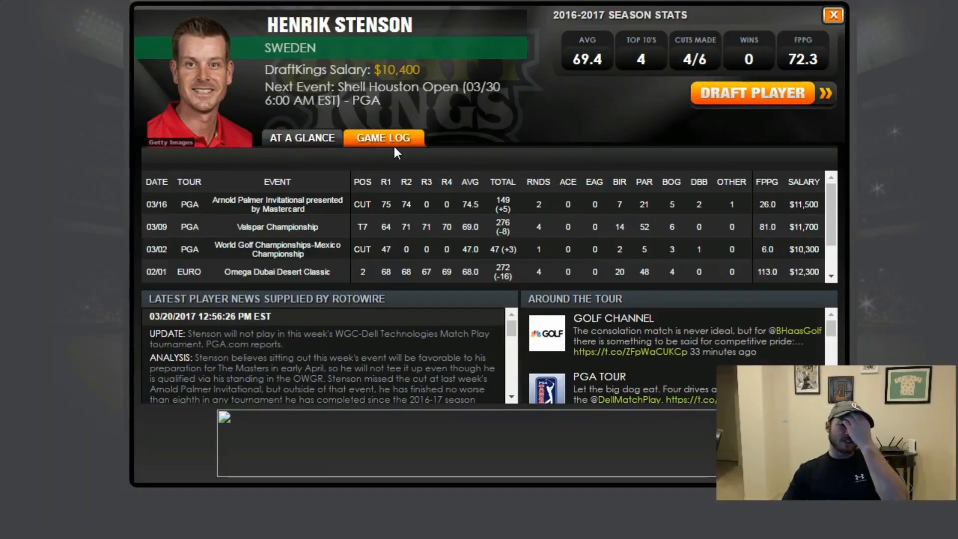
pyautogui.moveTo(396, 160)
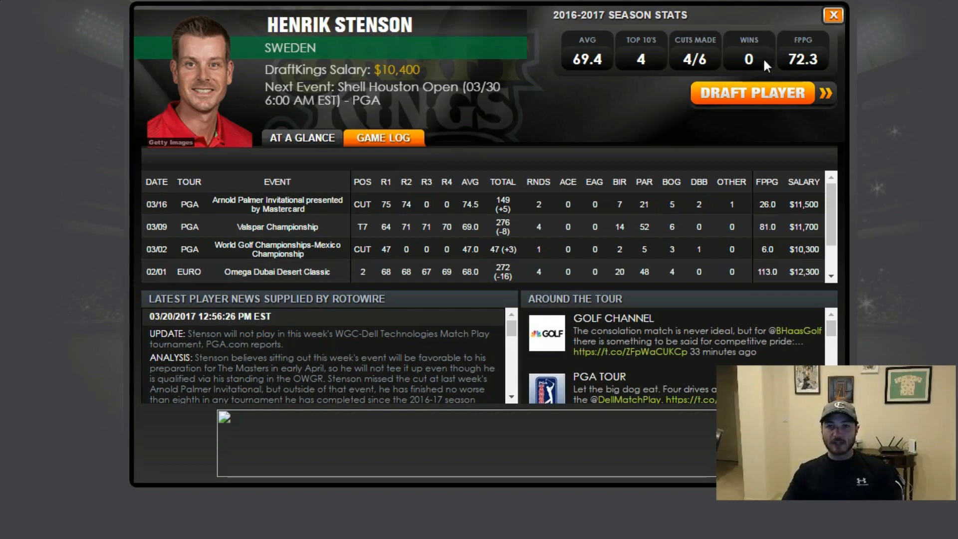
pyautogui.moveTo(832, 29)
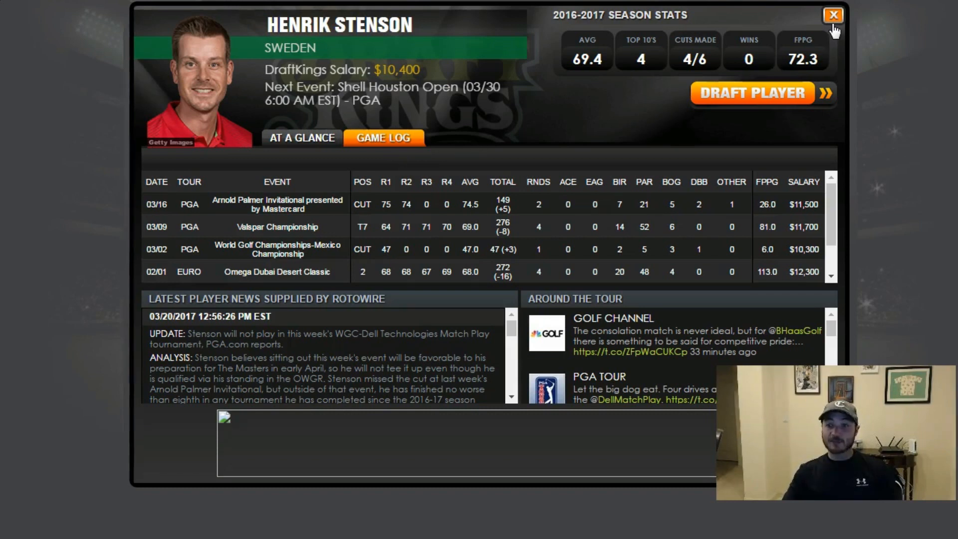
pyautogui.click(833, 15)
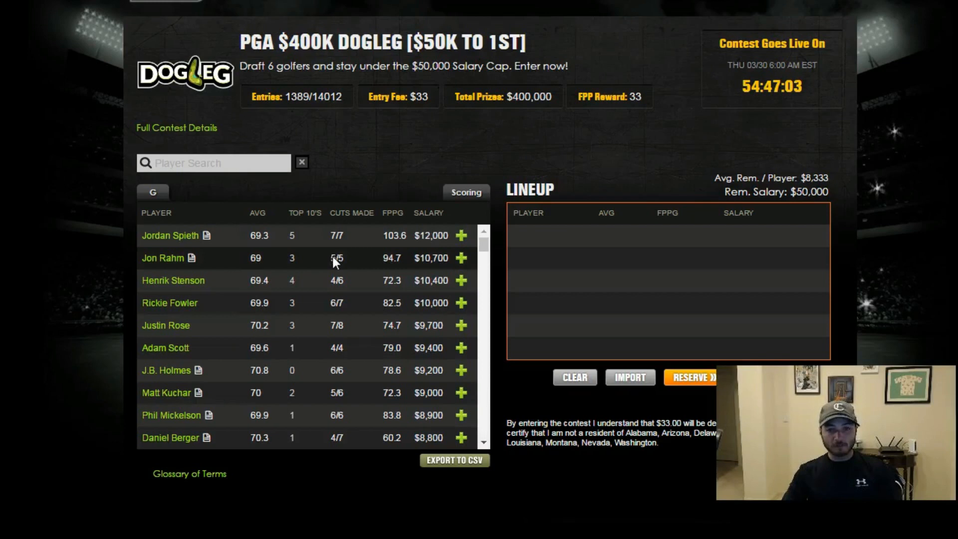
# Step: Review Rickie Fowler's At A Glance season overview, then return to the Key Stats spreadsheet
pyautogui.click(170, 303)
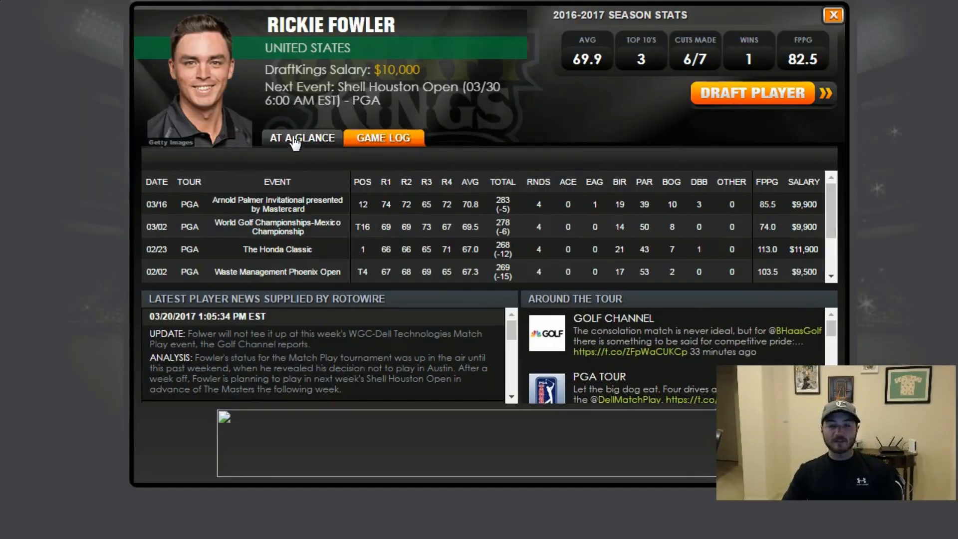
pyautogui.click(301, 138)
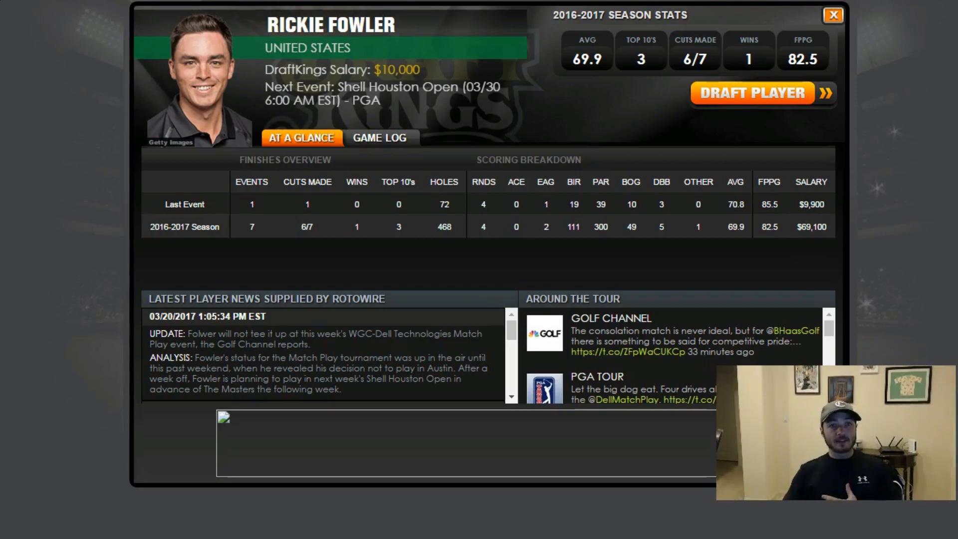
pyautogui.click(832, 15)
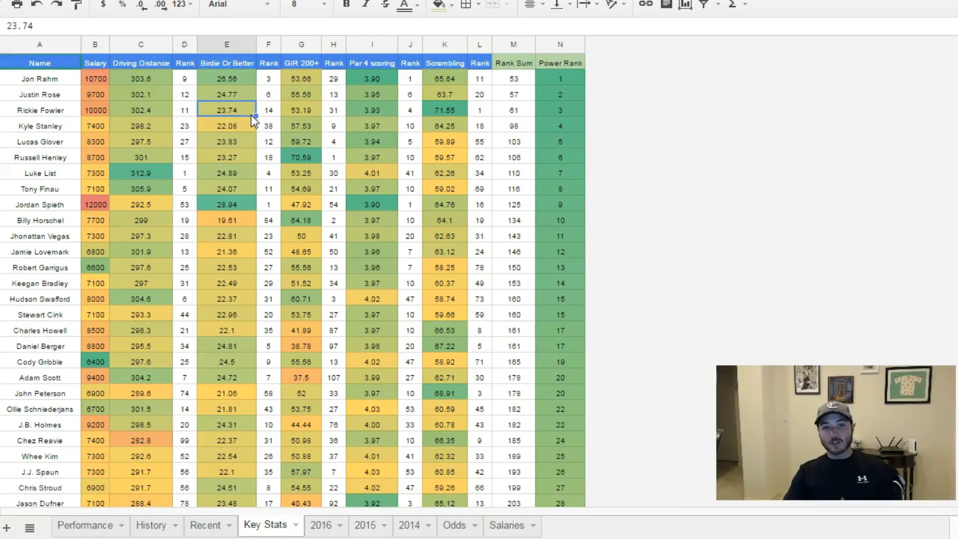
pyautogui.moveTo(336, 121)
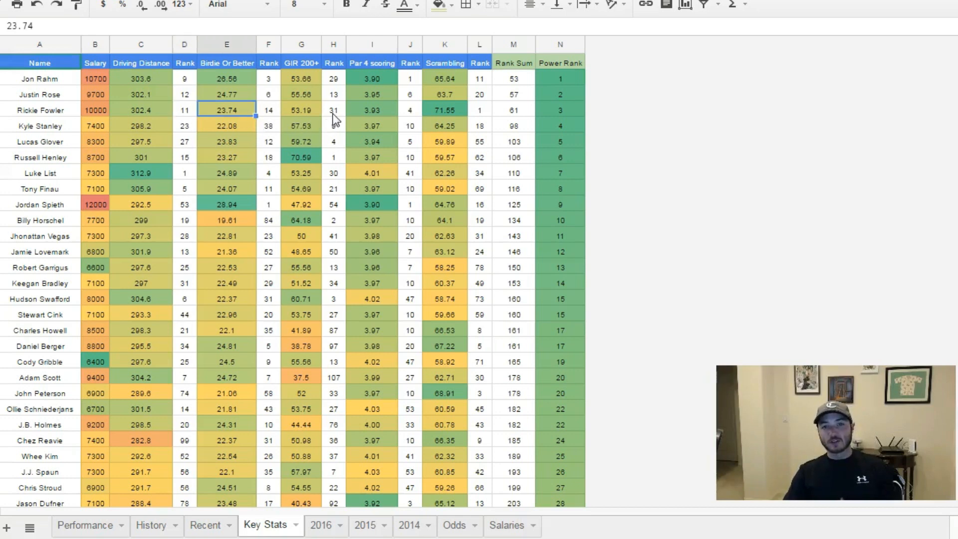
pyautogui.click(371, 110)
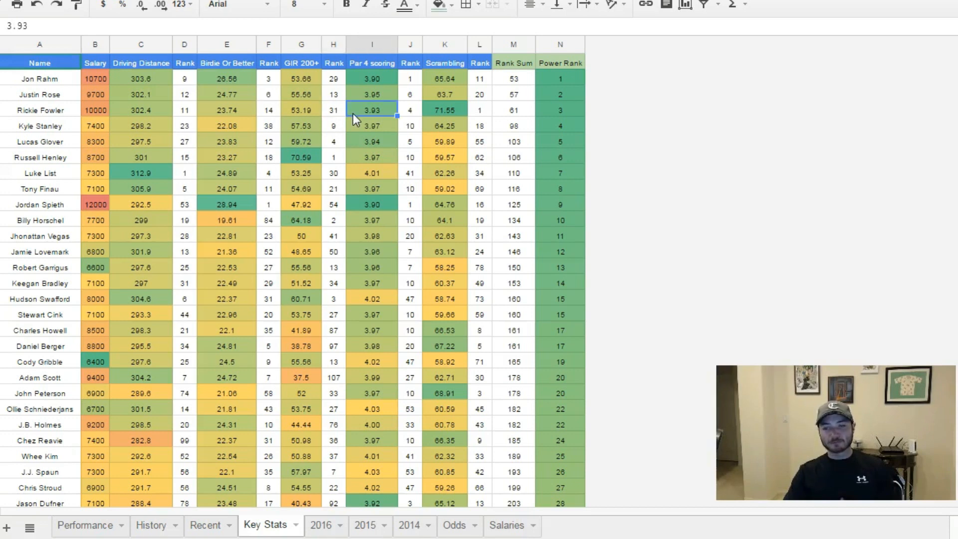
pyautogui.moveTo(255, 320)
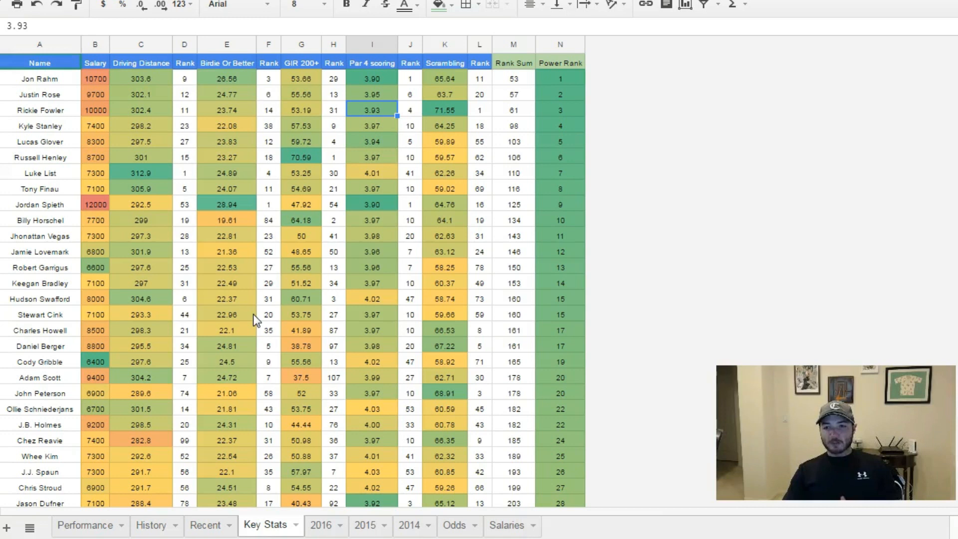
pyautogui.moveTo(132, 118)
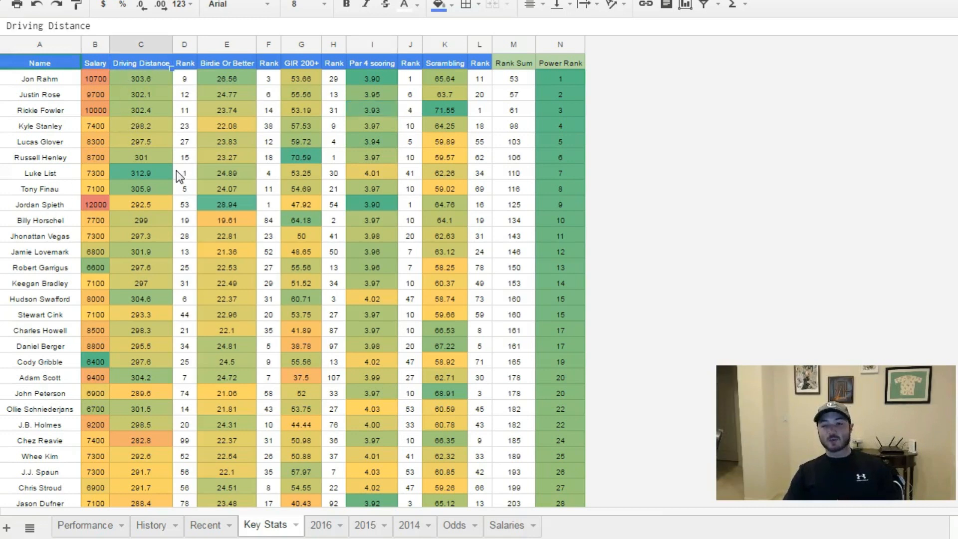
pyautogui.click(140, 156)
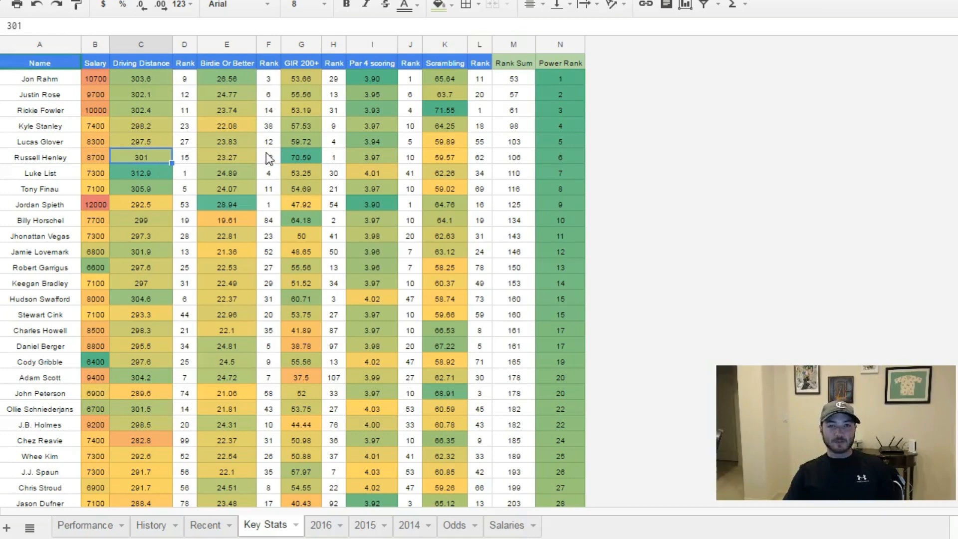
pyautogui.moveTo(152, 83)
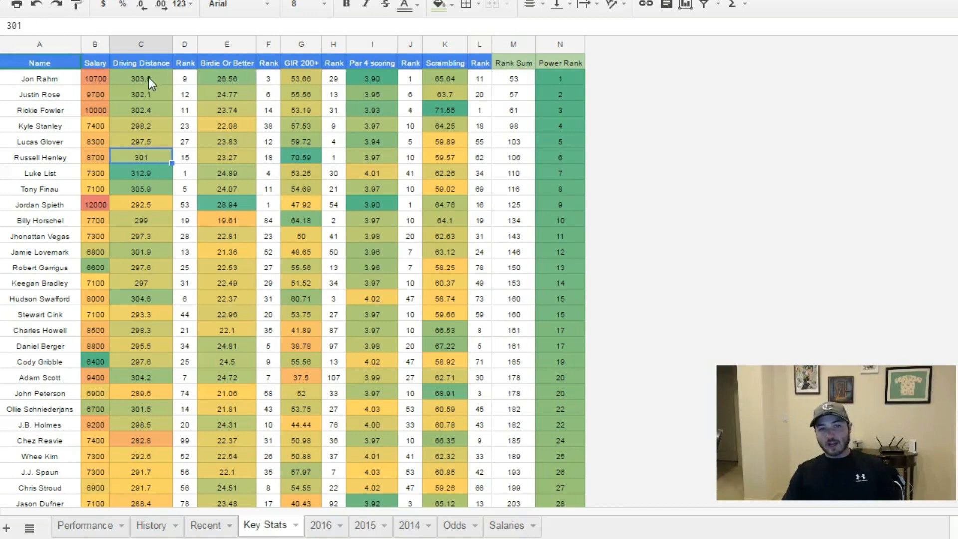
pyautogui.moveTo(170, 134)
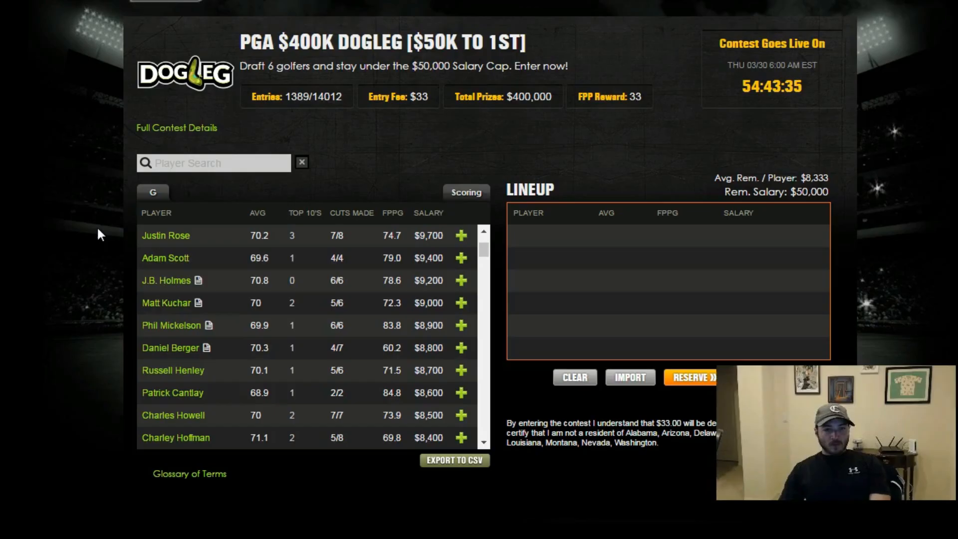
pyautogui.moveTo(178, 348)
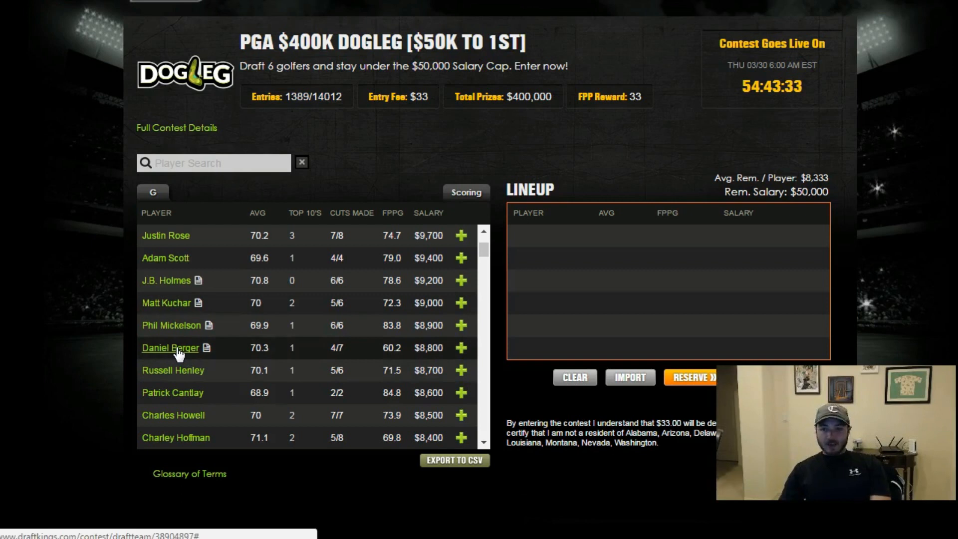
pyautogui.click(170, 347)
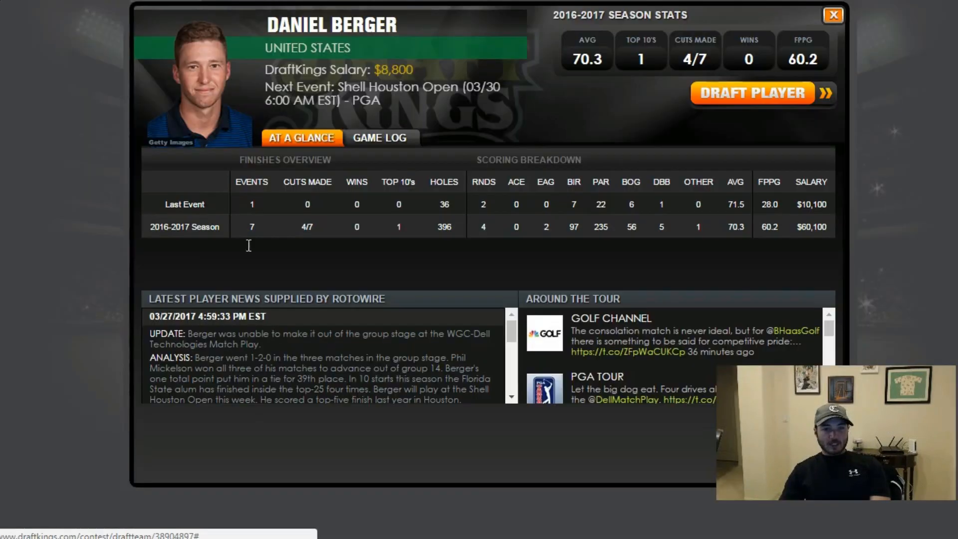
pyautogui.click(379, 138)
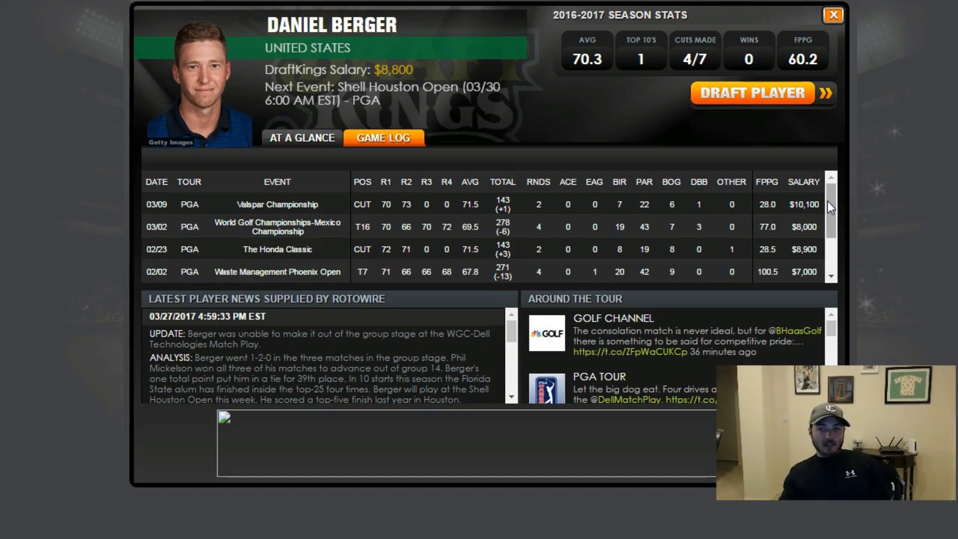
pyautogui.scroll(-3)
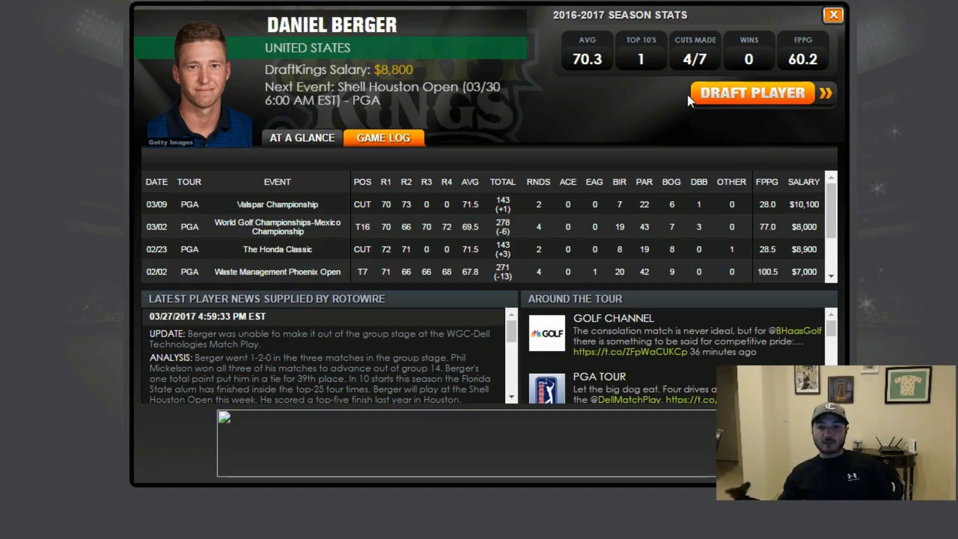
pyautogui.moveTo(659, 126)
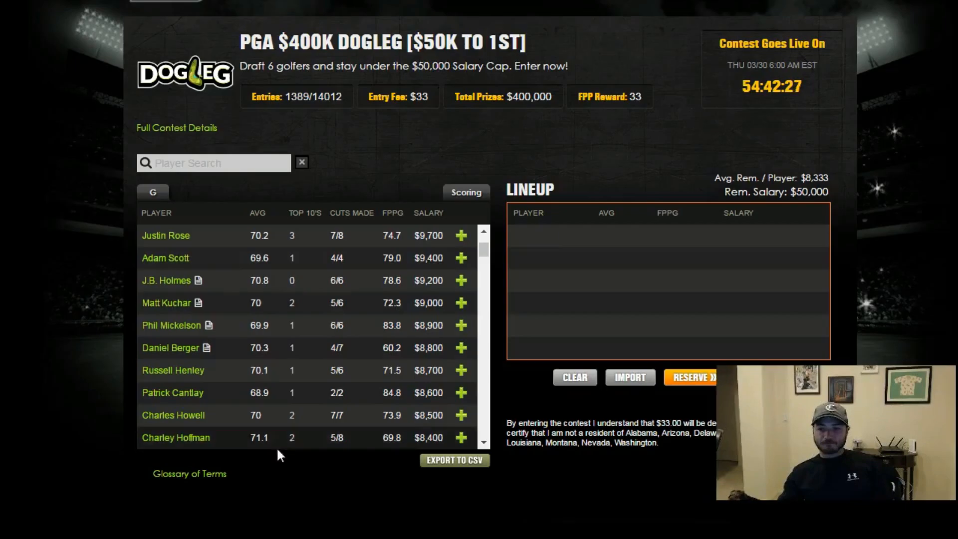
# Step: Review Russell Henley's Game Log of recent results, then return to the Key Stats spreadsheet
pyautogui.scroll(-3)
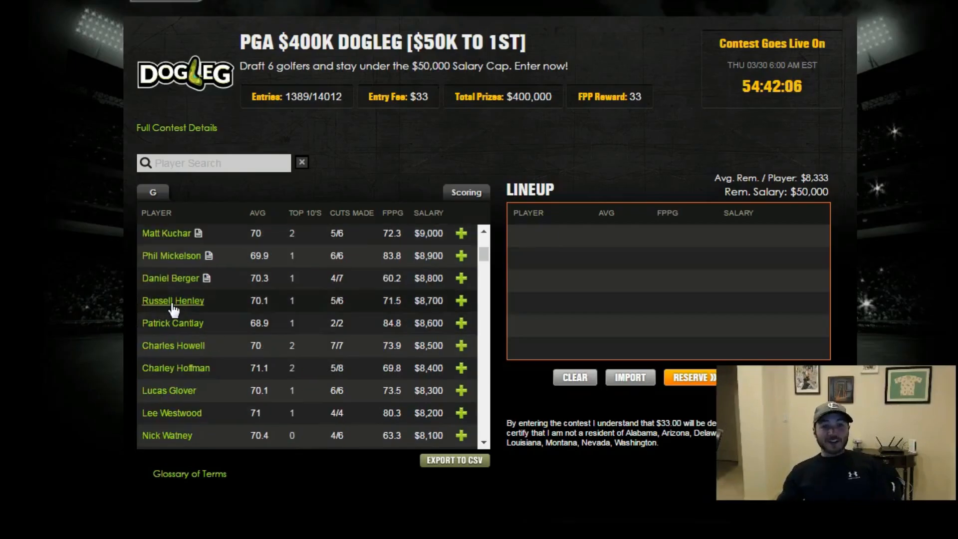
pyautogui.click(173, 300)
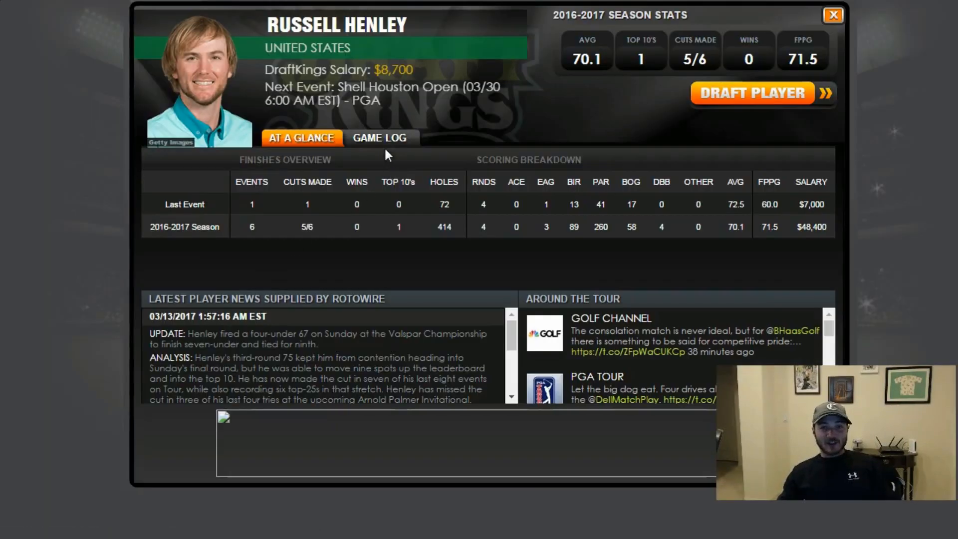
pyautogui.click(383, 137)
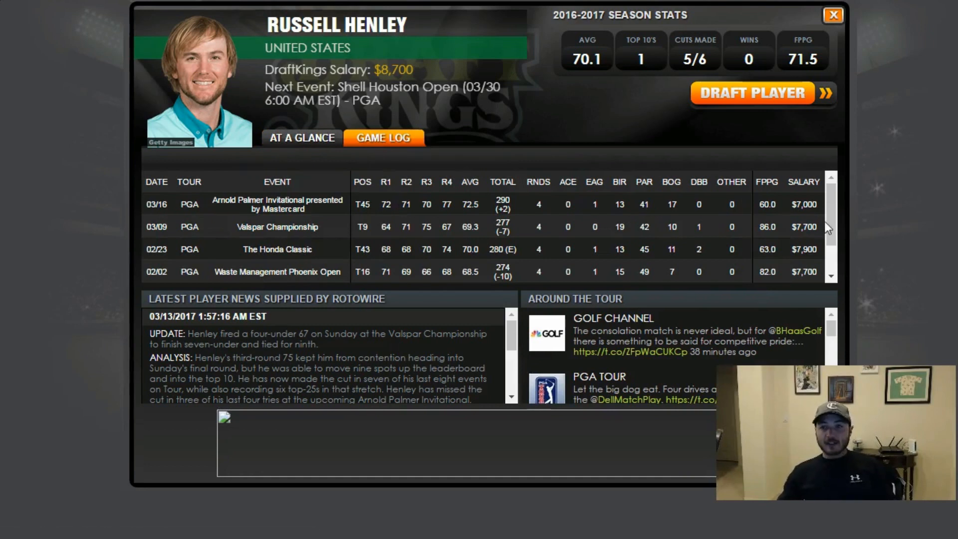
pyautogui.scroll(-3)
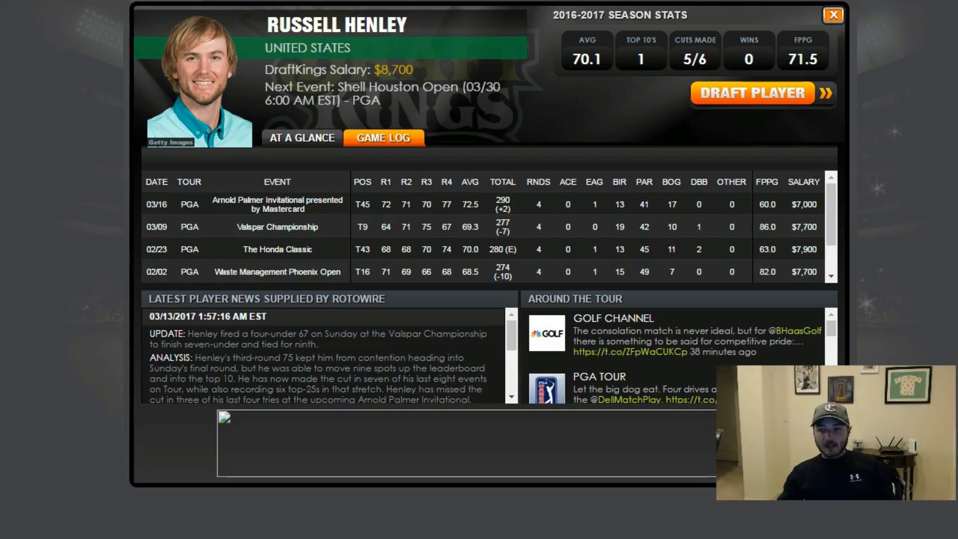
pyautogui.click(832, 14)
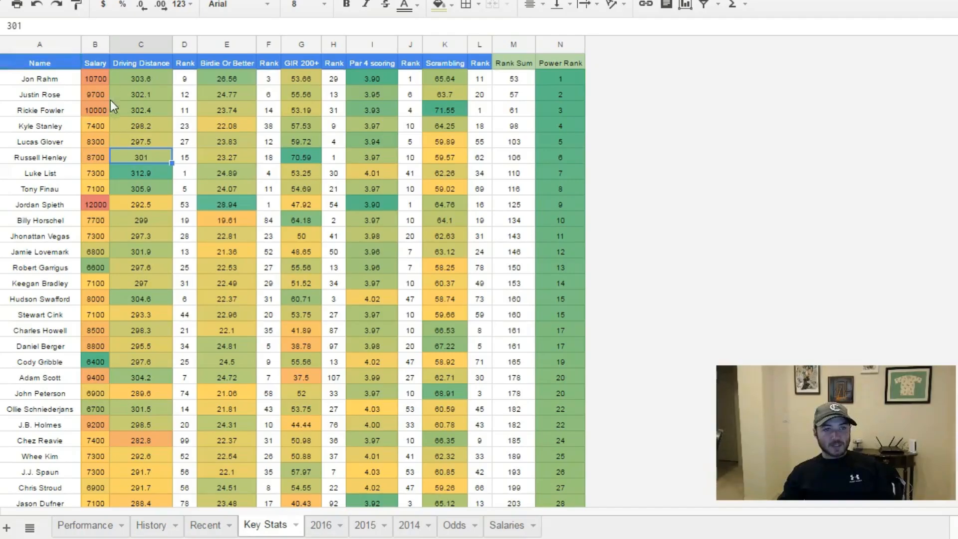
# Step: Enter 62 as Russell Henley's Scrambling Rank in his Key Stats row
pyautogui.click(39, 157)
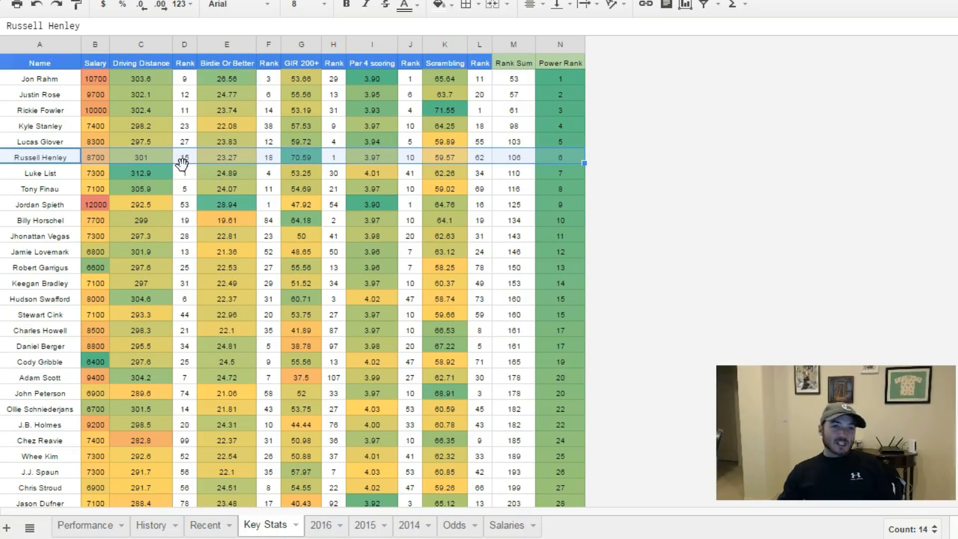
pyautogui.moveTo(270, 172)
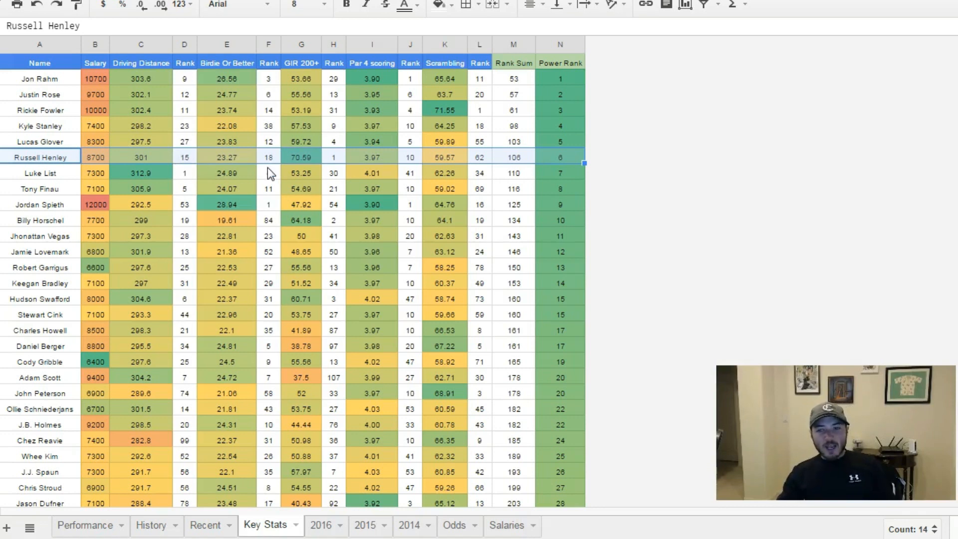
pyautogui.click(333, 156)
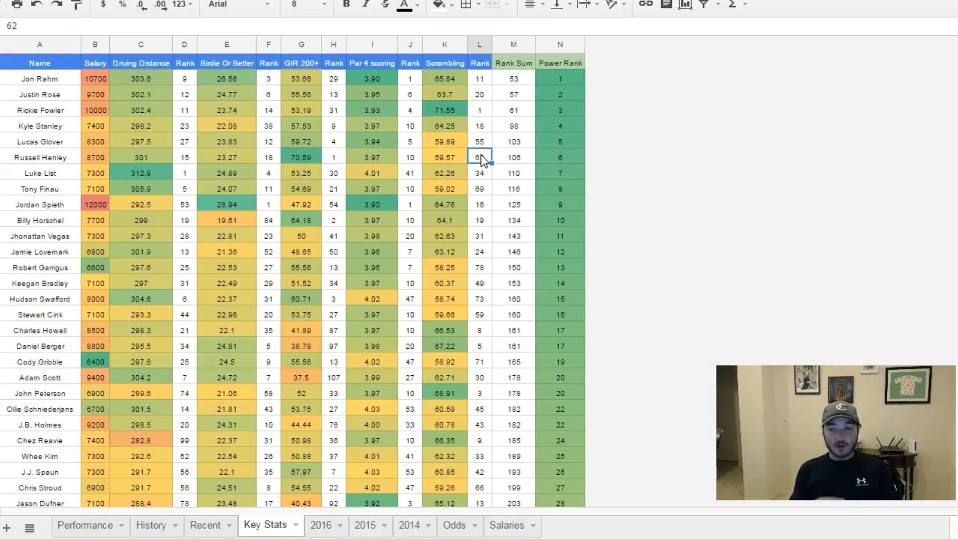
pyautogui.write('62')
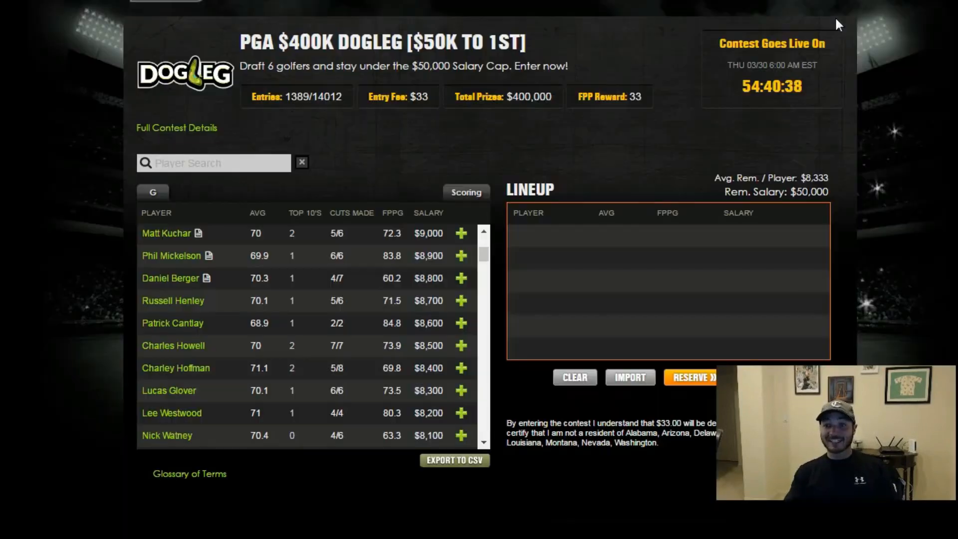
# Step: Check Bryson DeChambeau's player card and close it
pyautogui.scroll(-3)
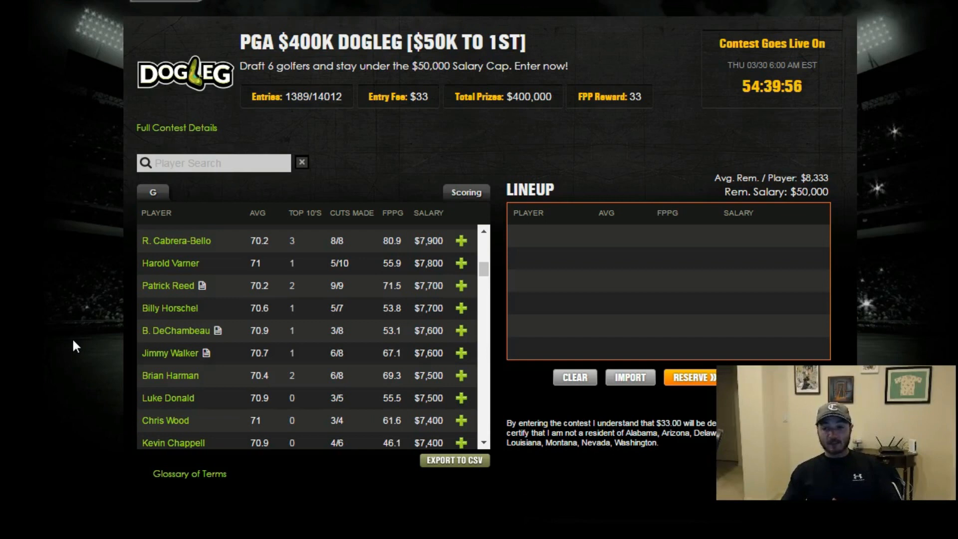
pyautogui.moveTo(187, 268)
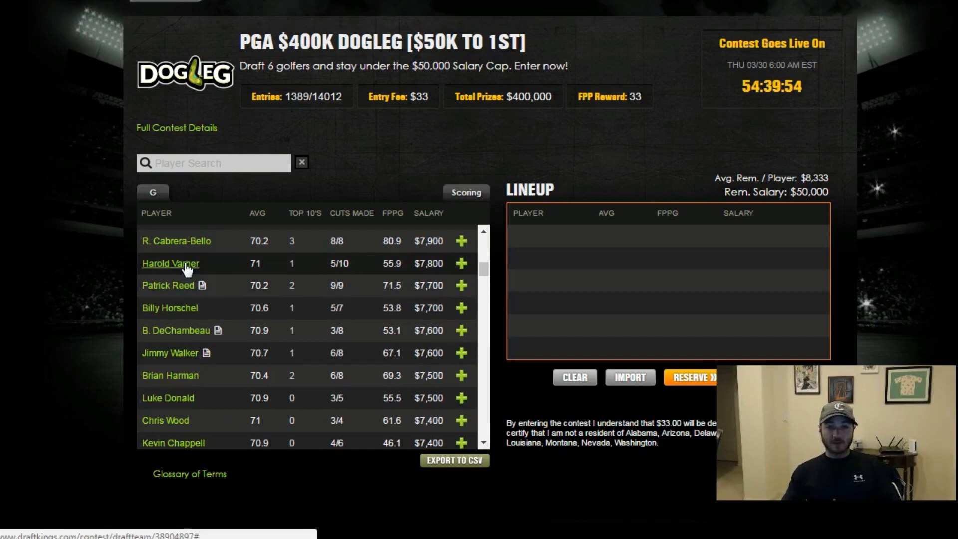
pyautogui.moveTo(176, 331)
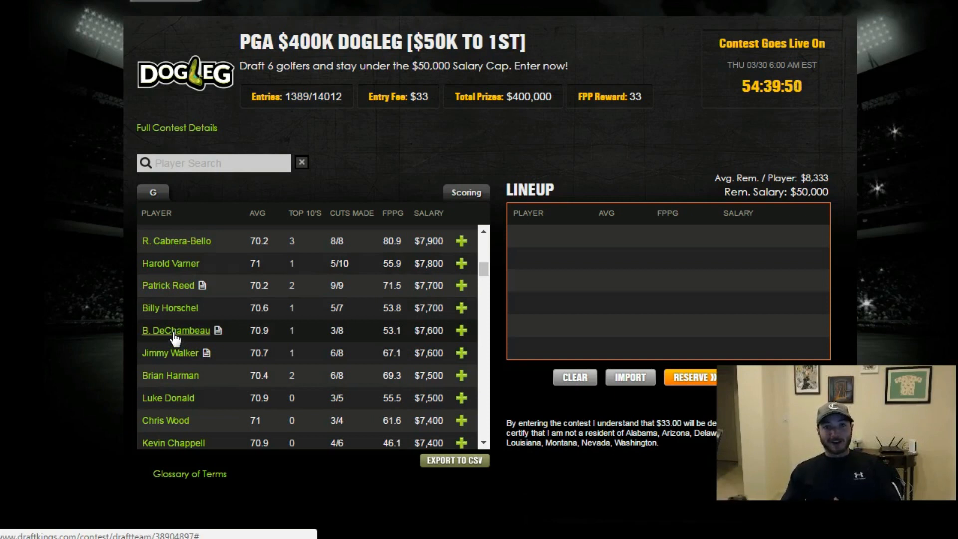
pyautogui.click(176, 330)
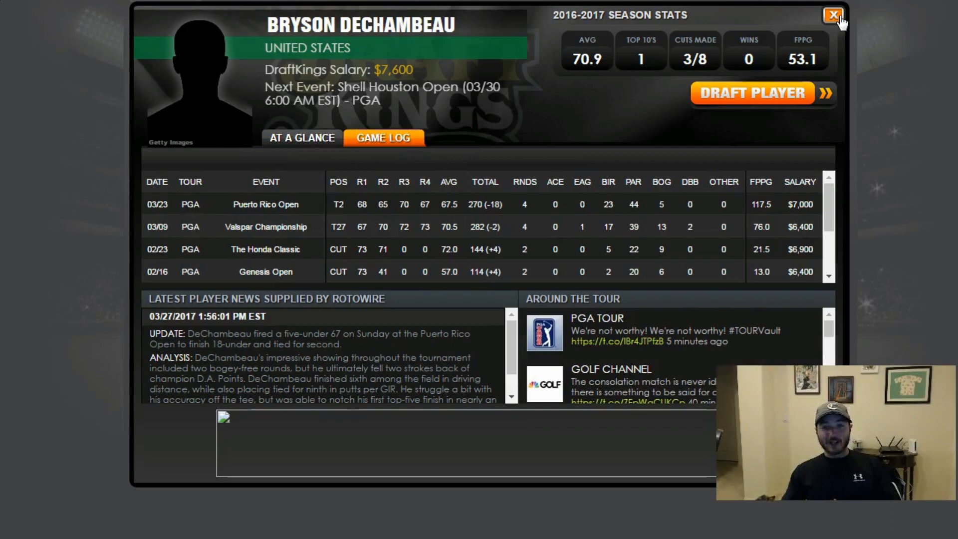
pyautogui.click(833, 15)
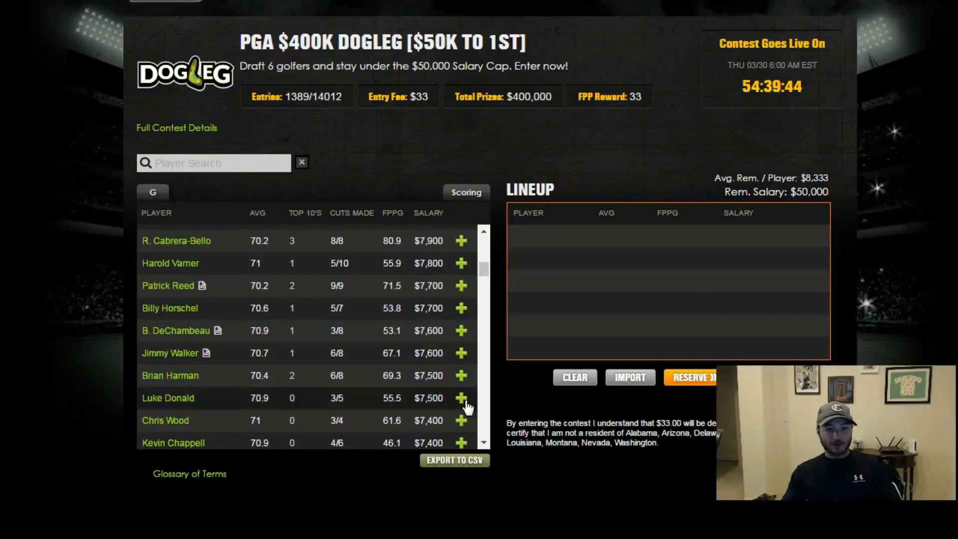
# Step: Bring up Peter Uihlein's player card showing his Game Log of recent results
pyautogui.scroll(-3)
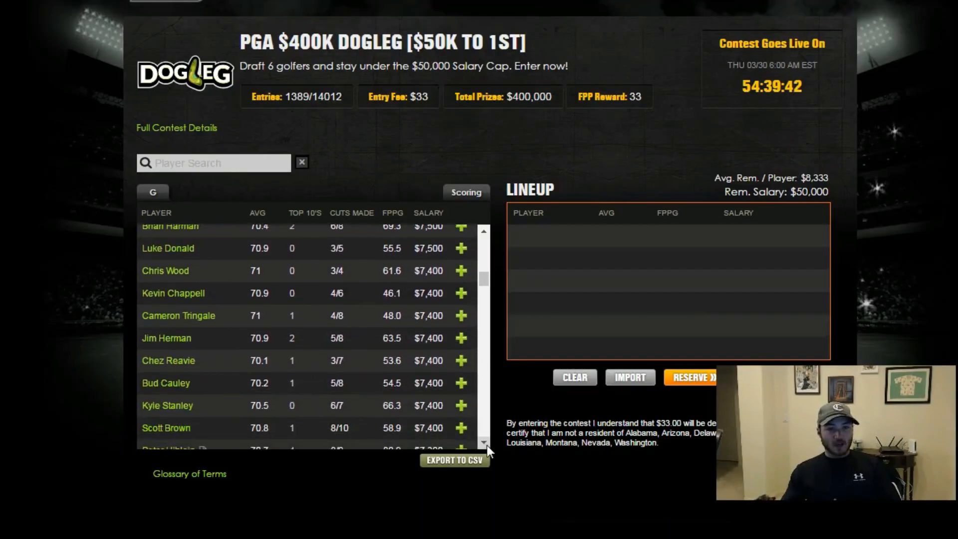
pyautogui.scroll(-3)
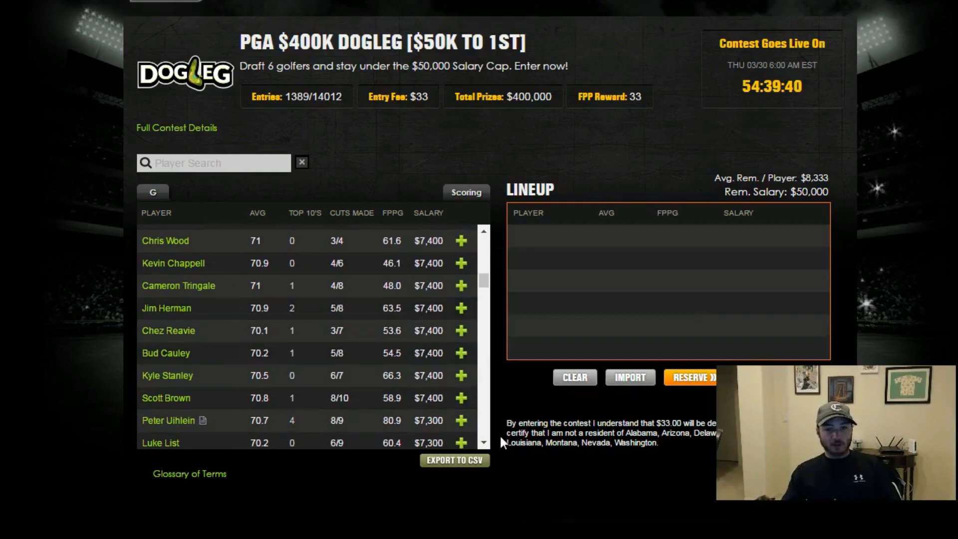
pyautogui.scroll(-3)
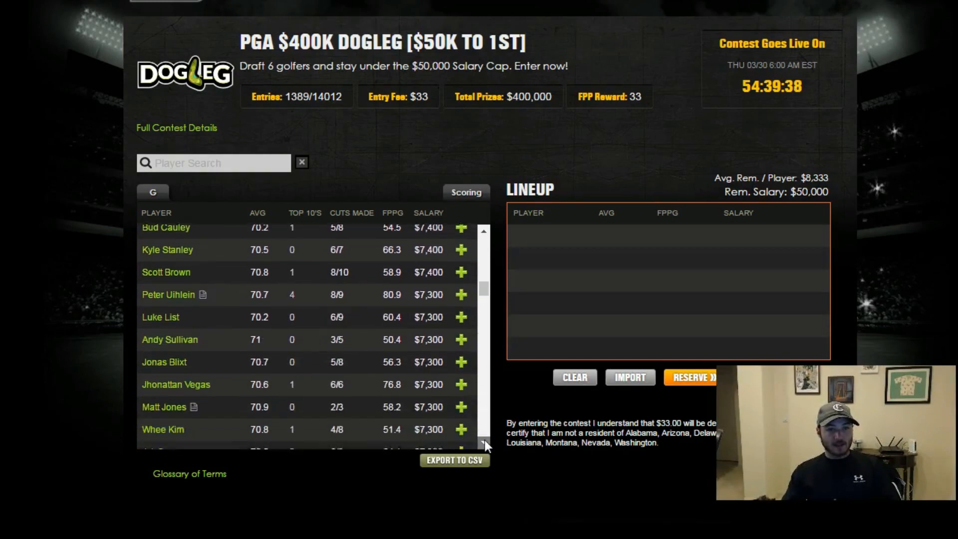
pyautogui.click(168, 294)
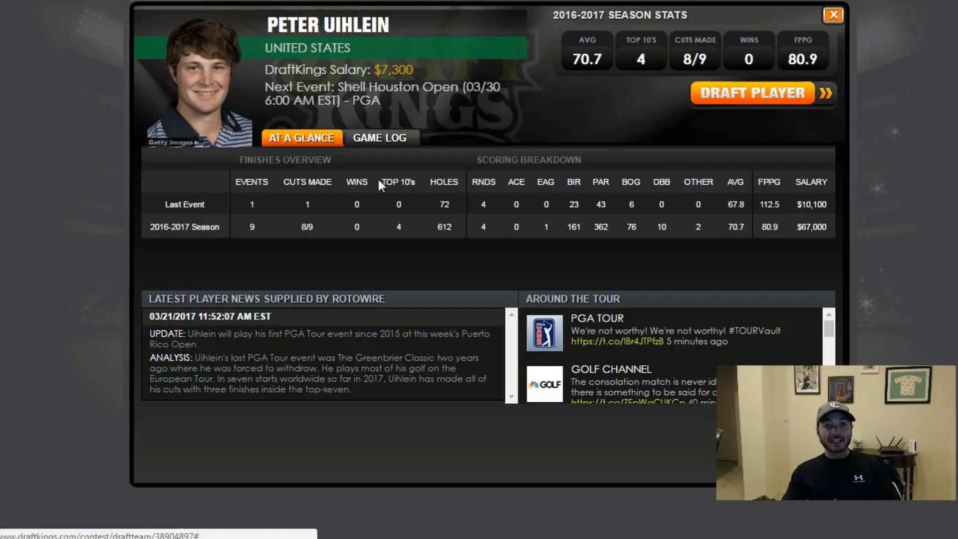
pyautogui.click(383, 138)
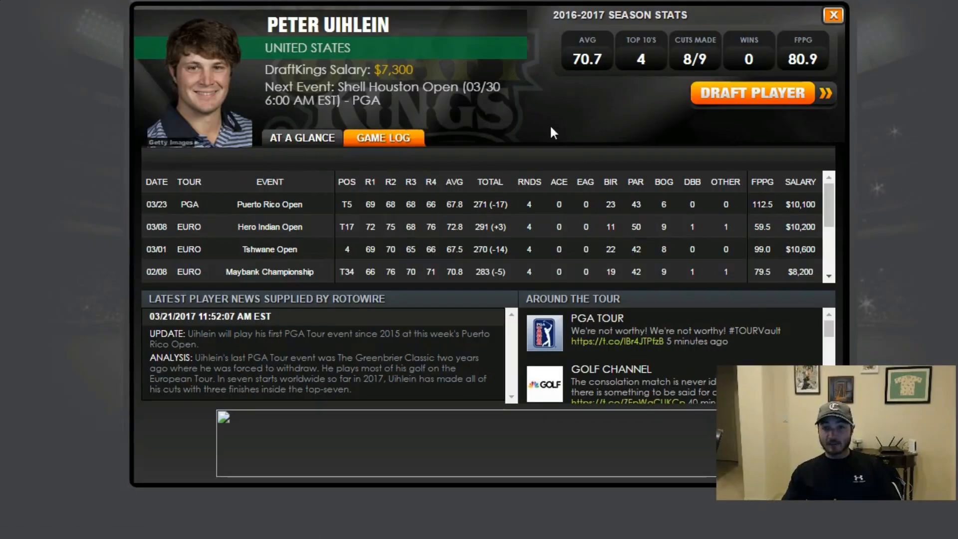
pyautogui.moveTo(407, 294)
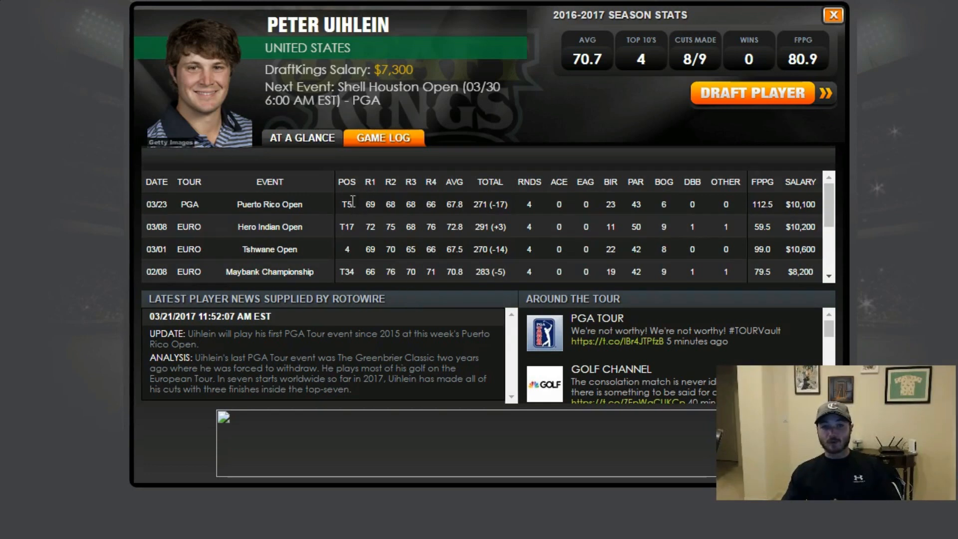
pyautogui.moveTo(516, 212)
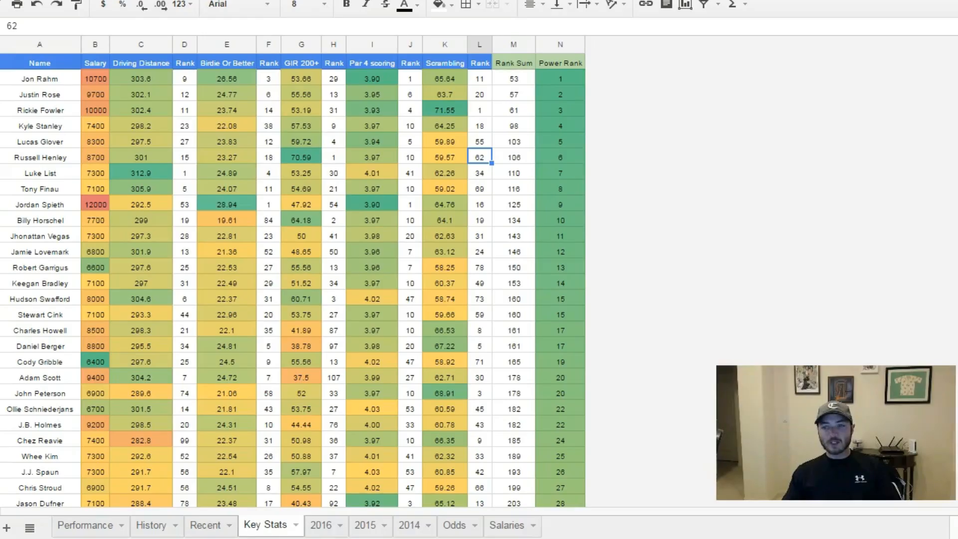
pyautogui.moveTo(383, 232)
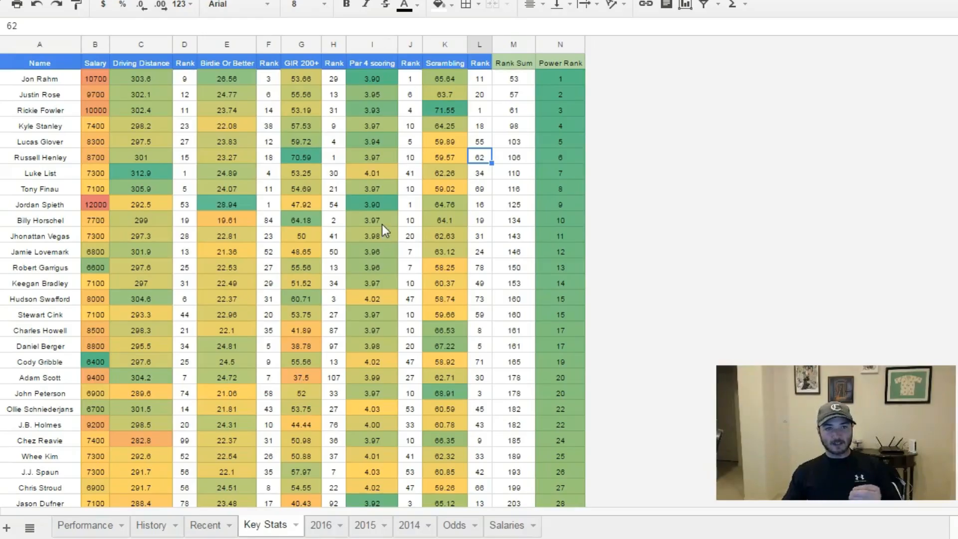
# Step: Select a golfer's row on the Key Stats sheet to recheck the rankings
pyautogui.click(40, 173)
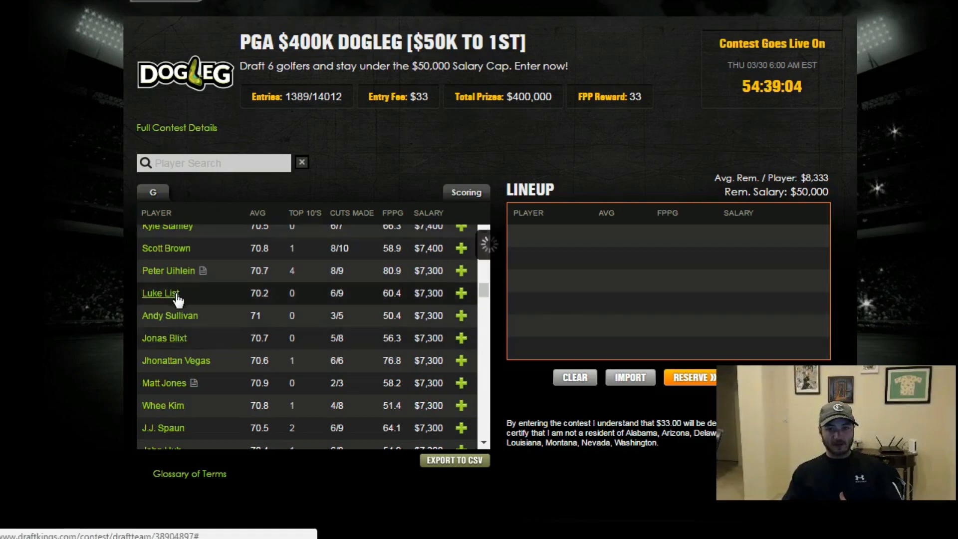
# Step: Check Luke List's player card and close it
pyautogui.click(160, 293)
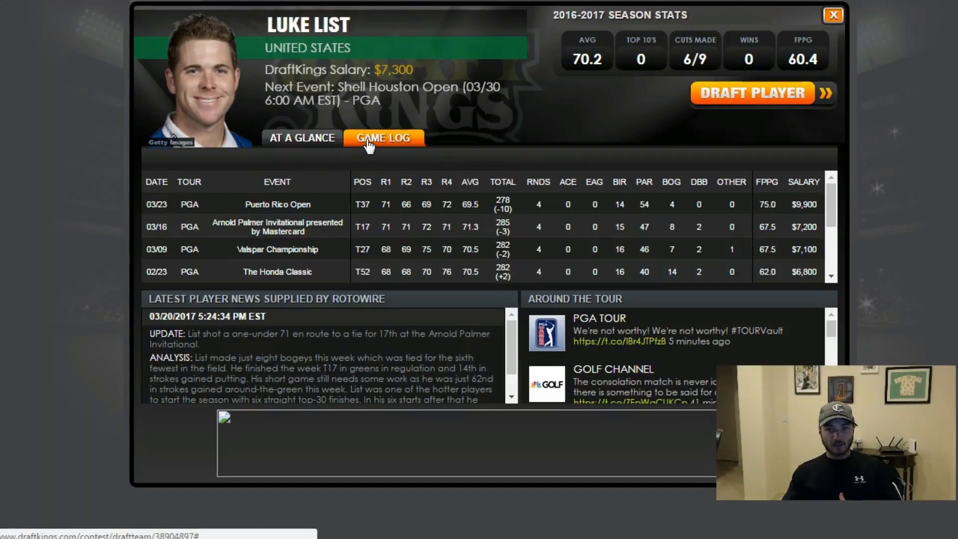
pyautogui.moveTo(538, 118)
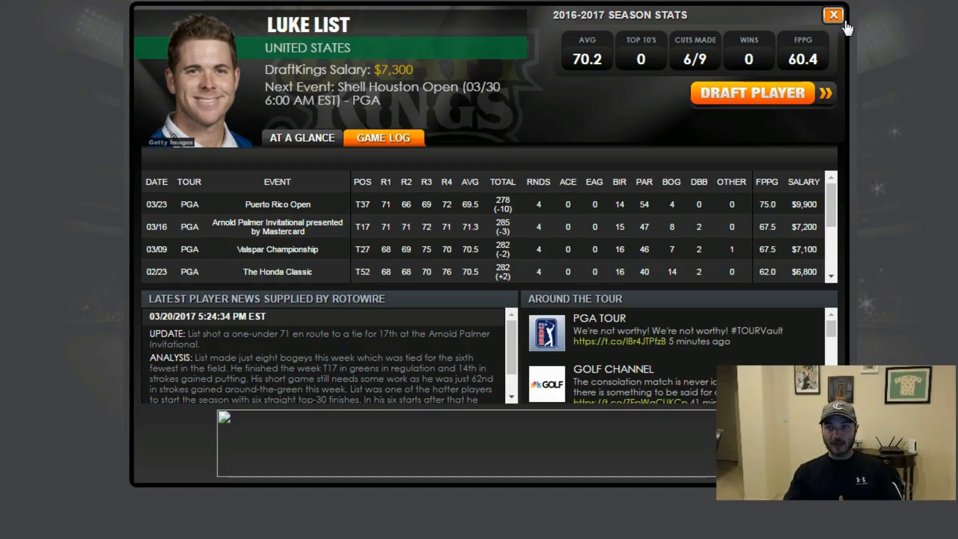
pyautogui.click(832, 15)
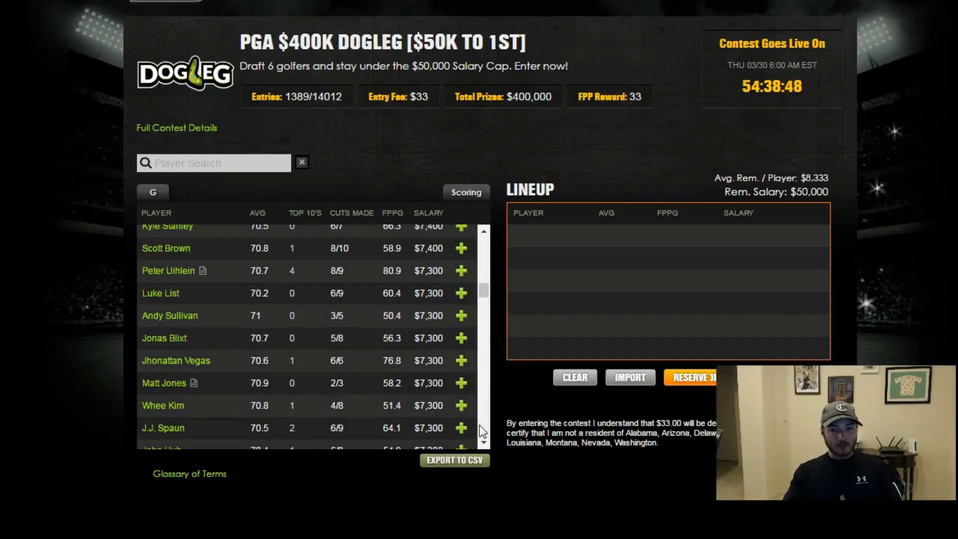
# Step: Bring up Tony Finau's player card showing his Game Log of recent results
pyautogui.scroll(-3)
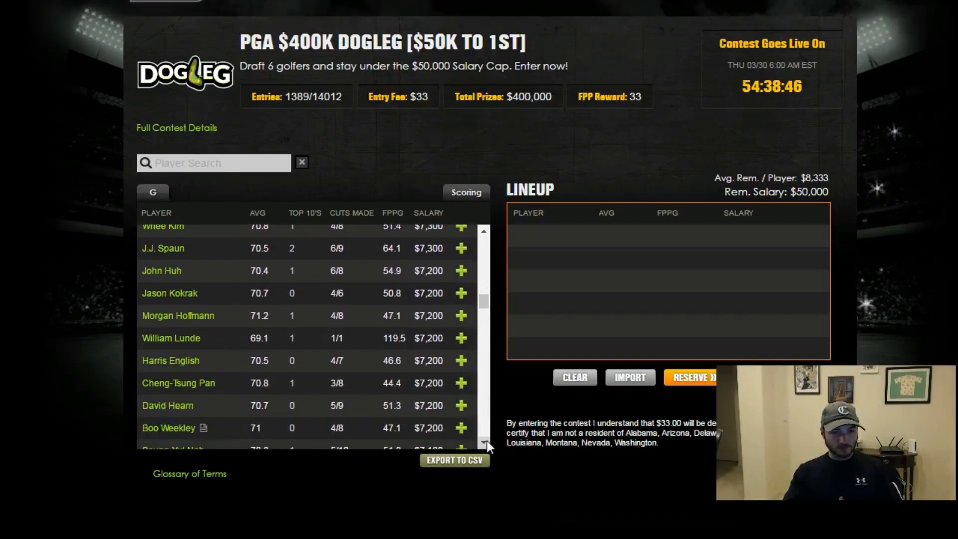
pyautogui.scroll(-3)
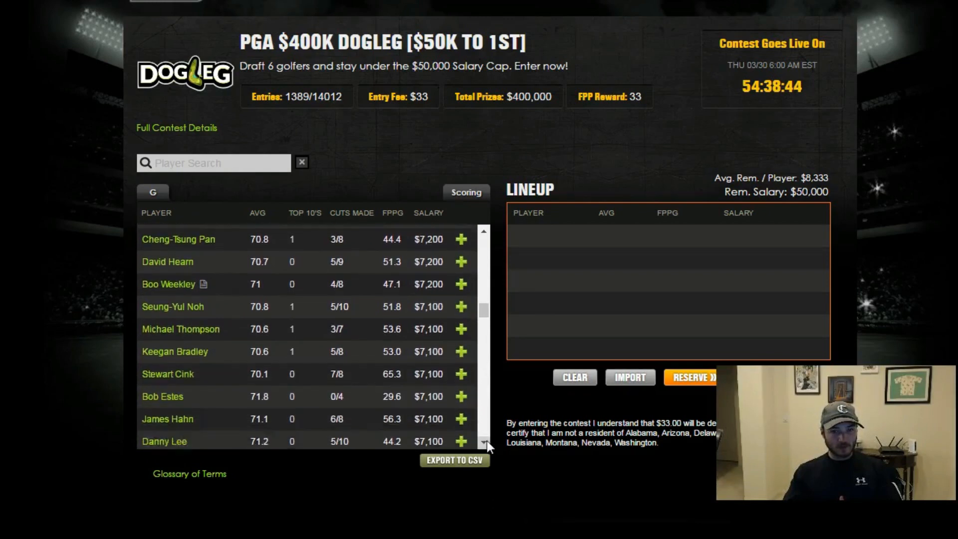
pyautogui.scroll(-3)
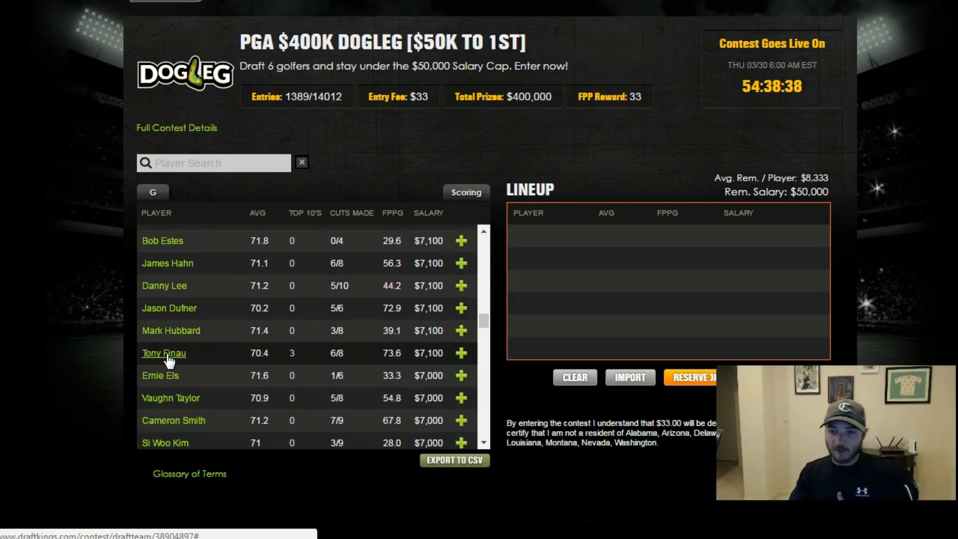
pyautogui.click(162, 352)
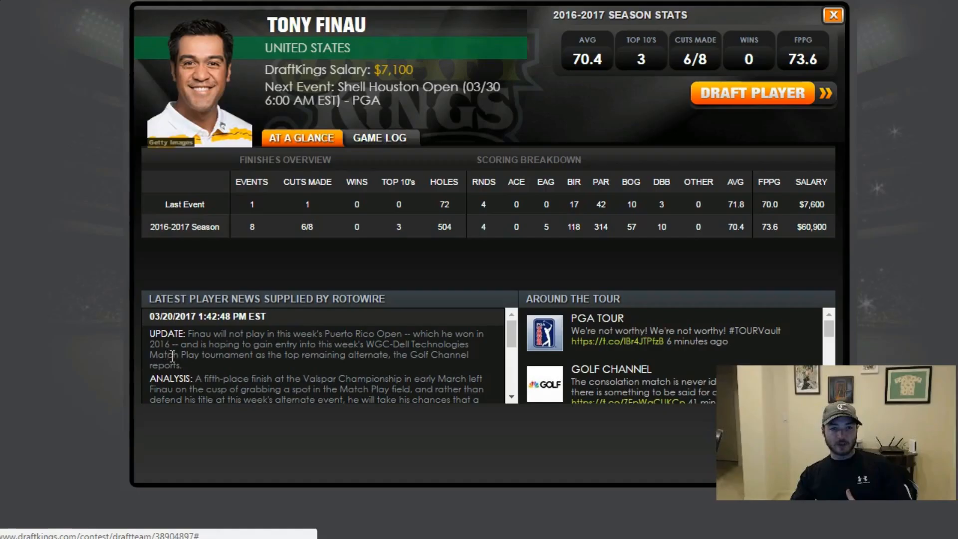
pyautogui.click(380, 138)
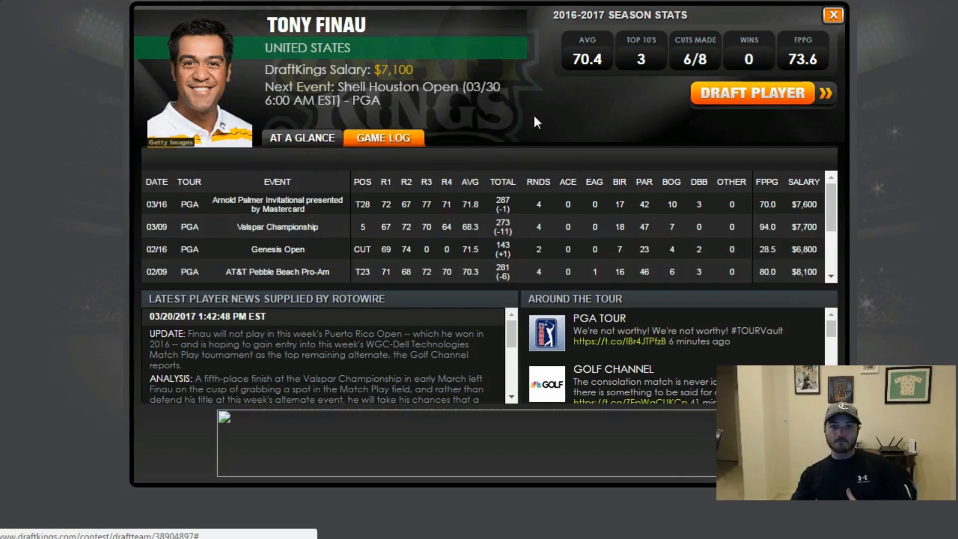
pyautogui.moveTo(534, 129)
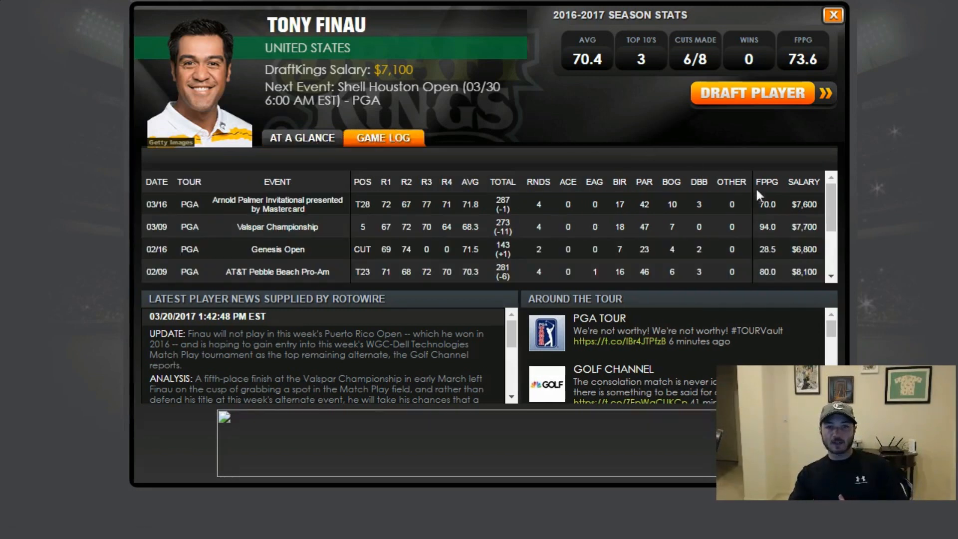
pyautogui.scroll(-3)
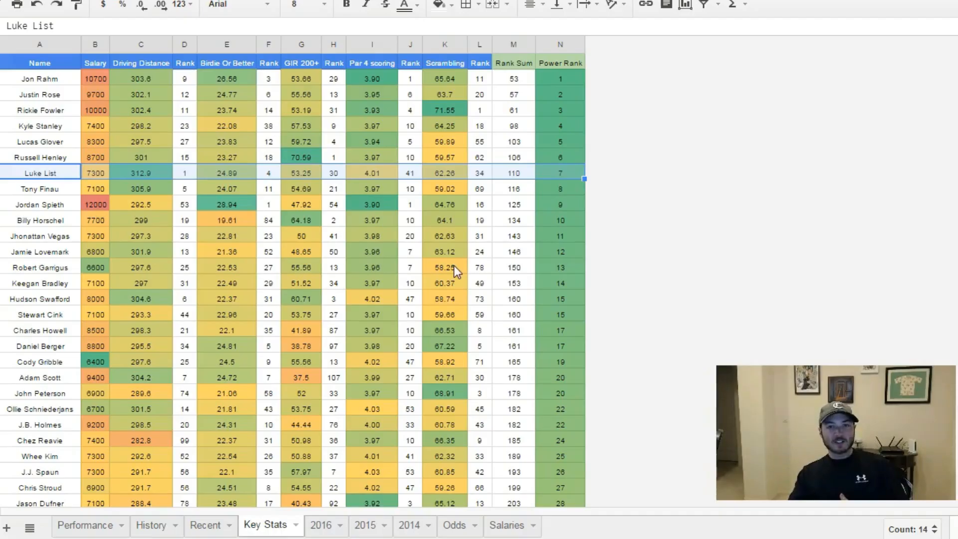
# Step: Note Jamie Lovemark's par 4 scoring value, then switch to the Odds sheet
pyautogui.click(371, 251)
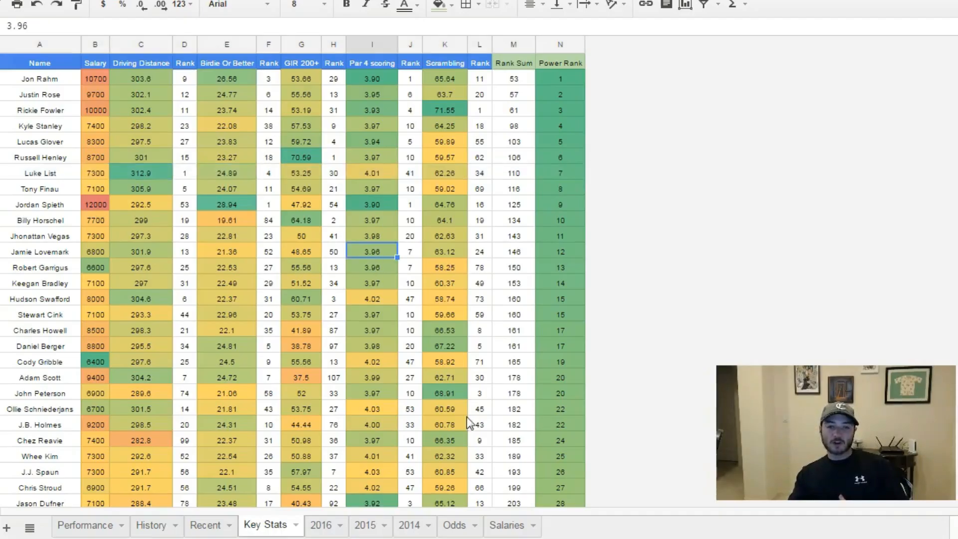
pyautogui.click(454, 525)
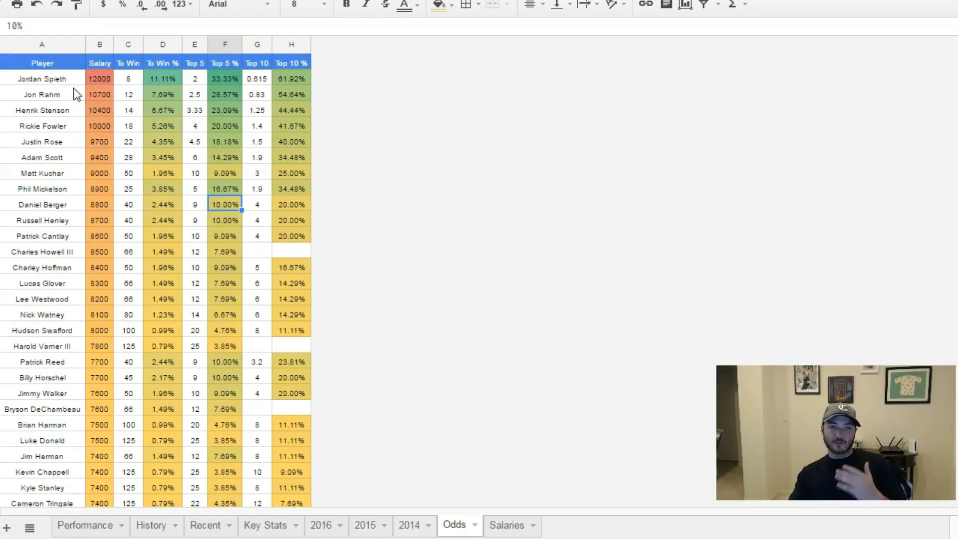
pyautogui.moveTo(242, 126)
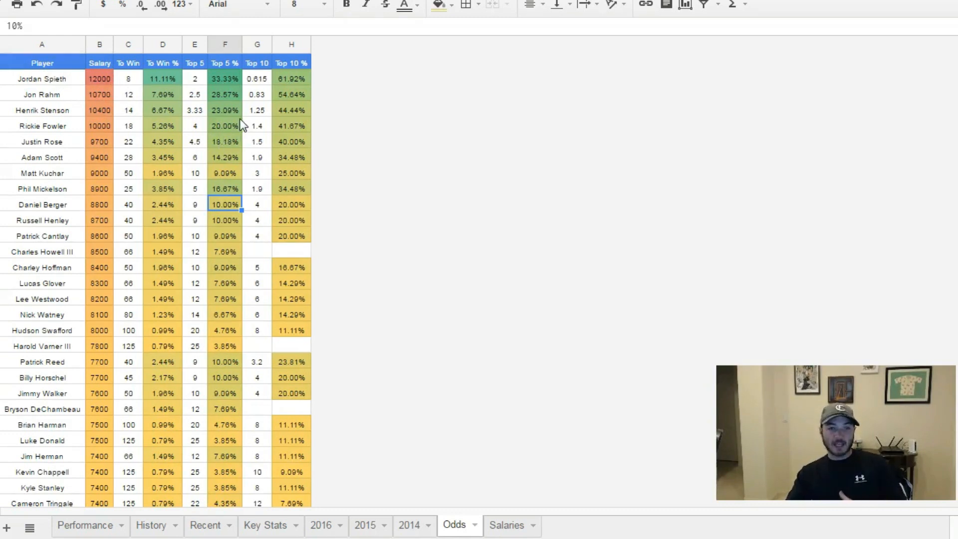
pyautogui.scroll(-3)
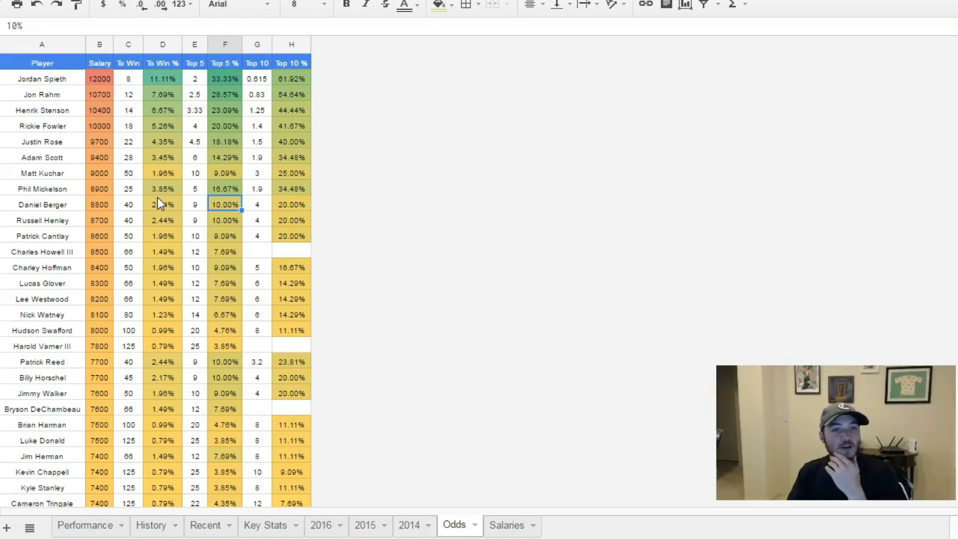
# Step: Compare To Win odds and win percentages for Mickelson, the favourite and the $8,900 and $7,700 golfers
pyautogui.click(163, 189)
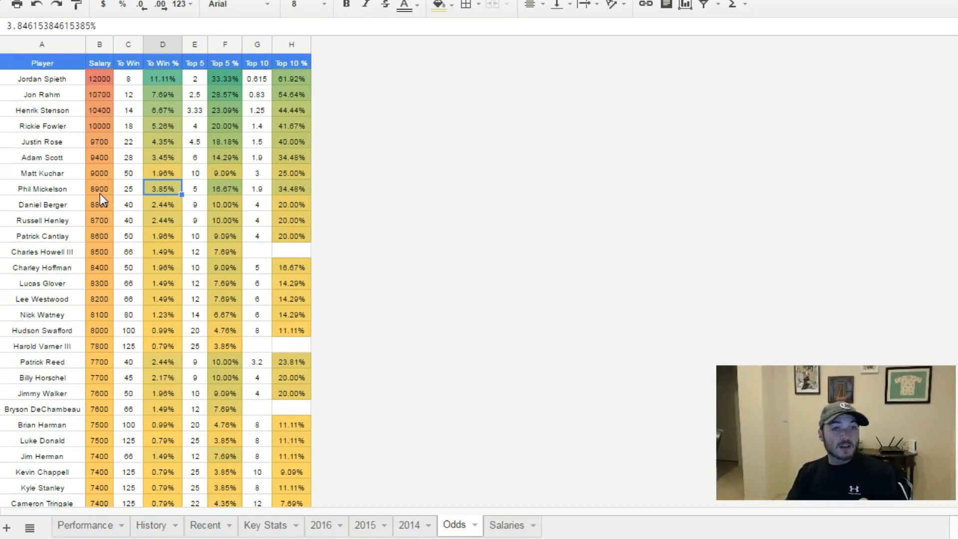
pyautogui.moveTo(138, 199)
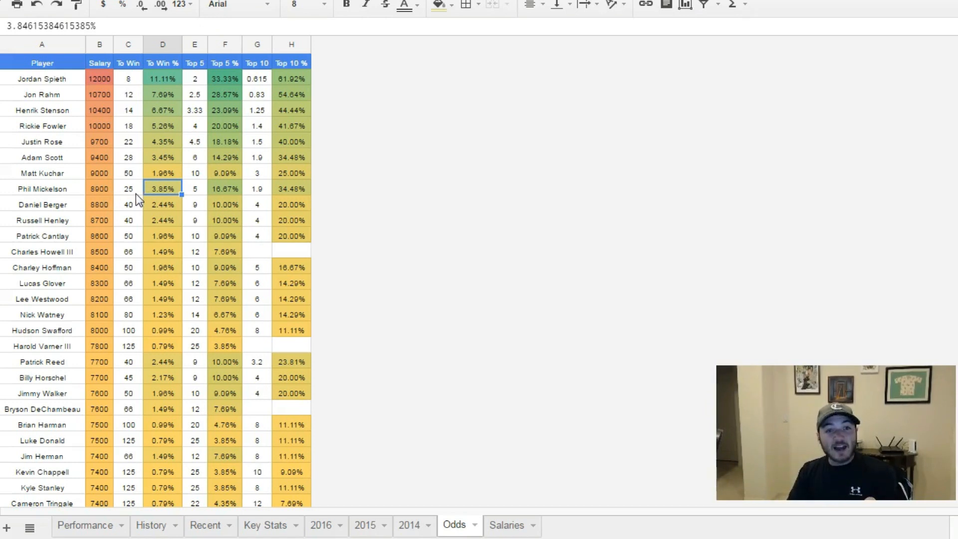
pyautogui.click(128, 189)
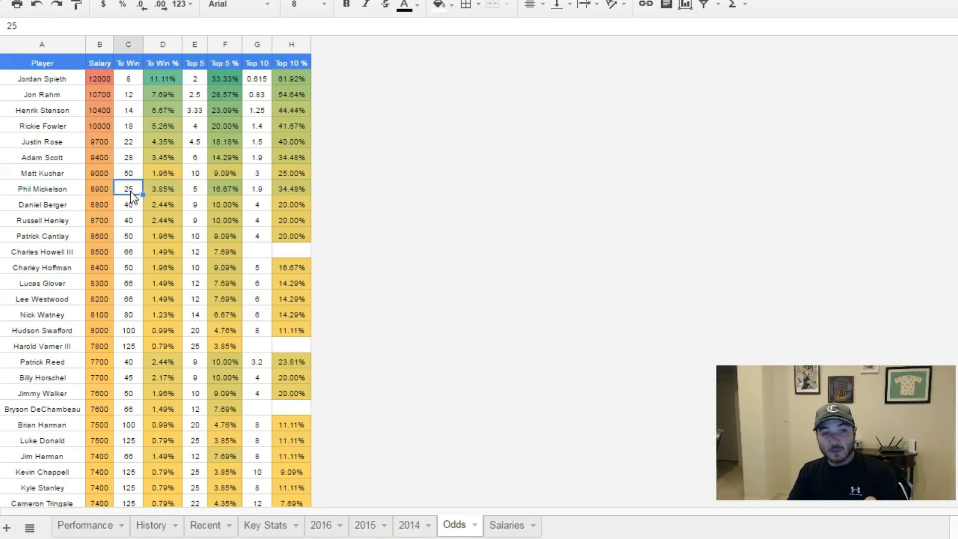
pyautogui.click(128, 172)
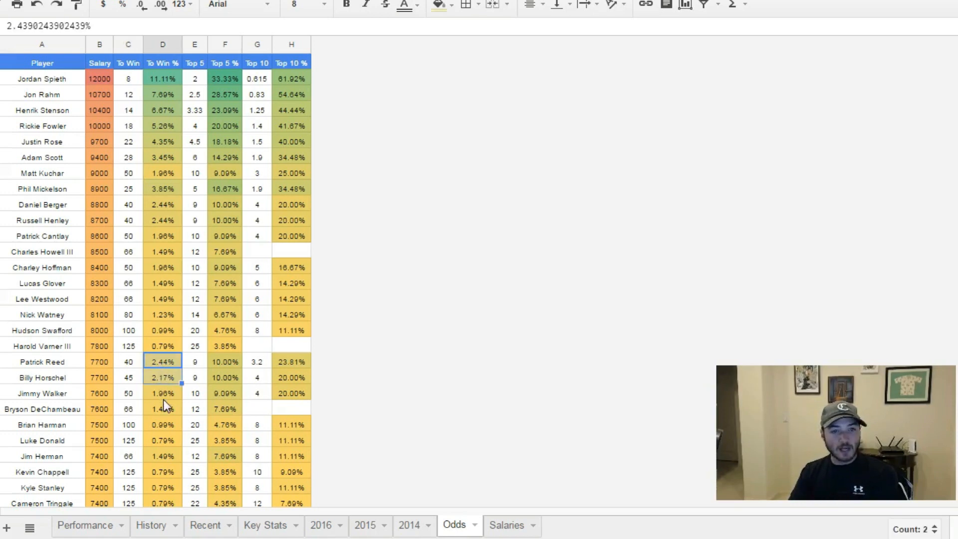
pyautogui.click(163, 204)
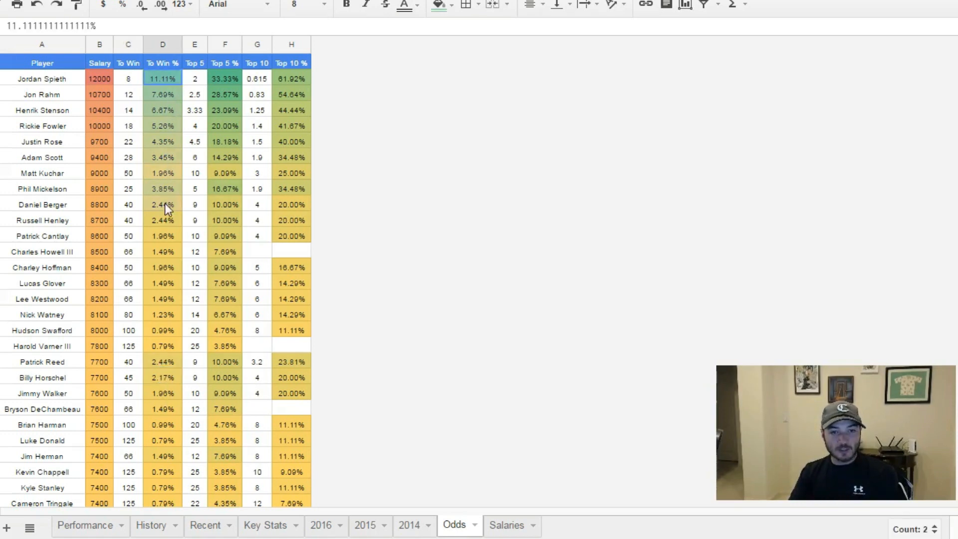
pyautogui.click(163, 377)
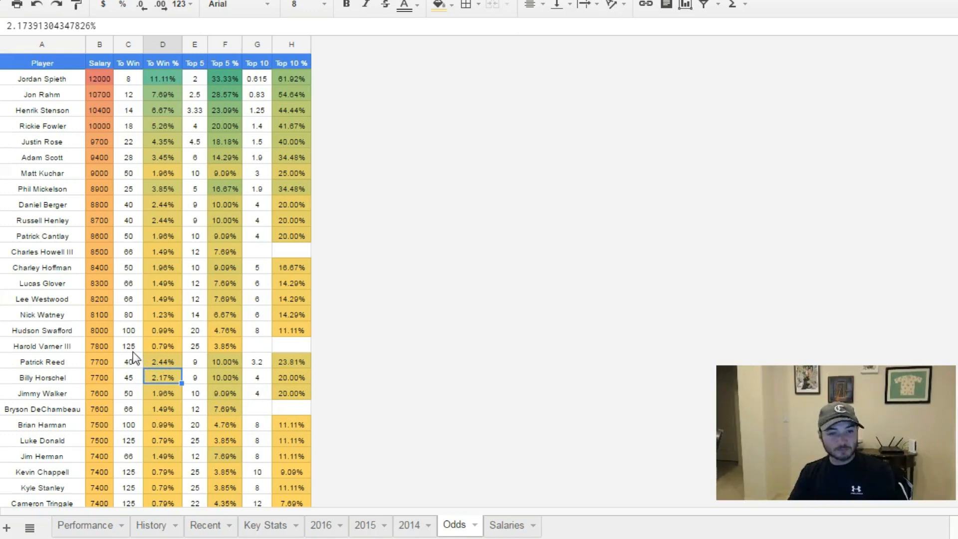
pyautogui.scroll(-3)
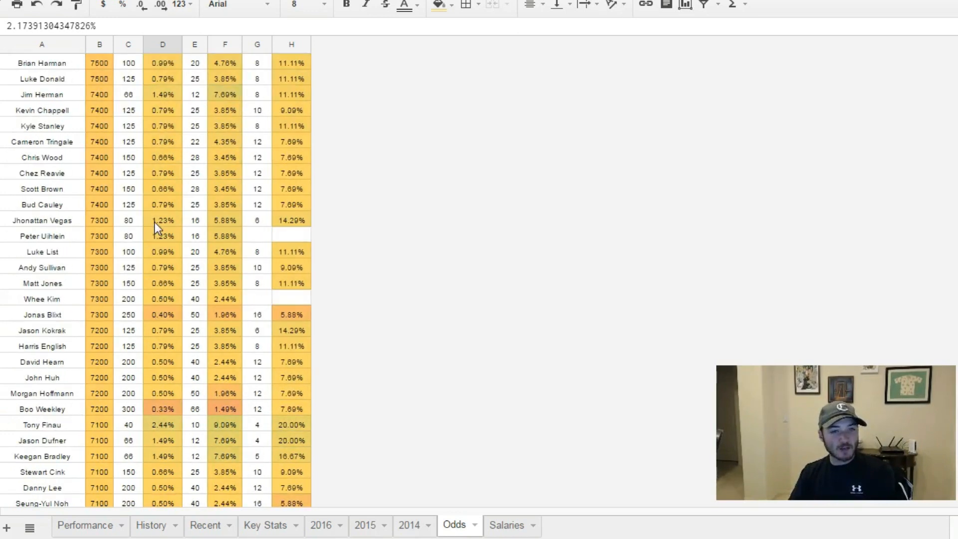
pyautogui.click(163, 424)
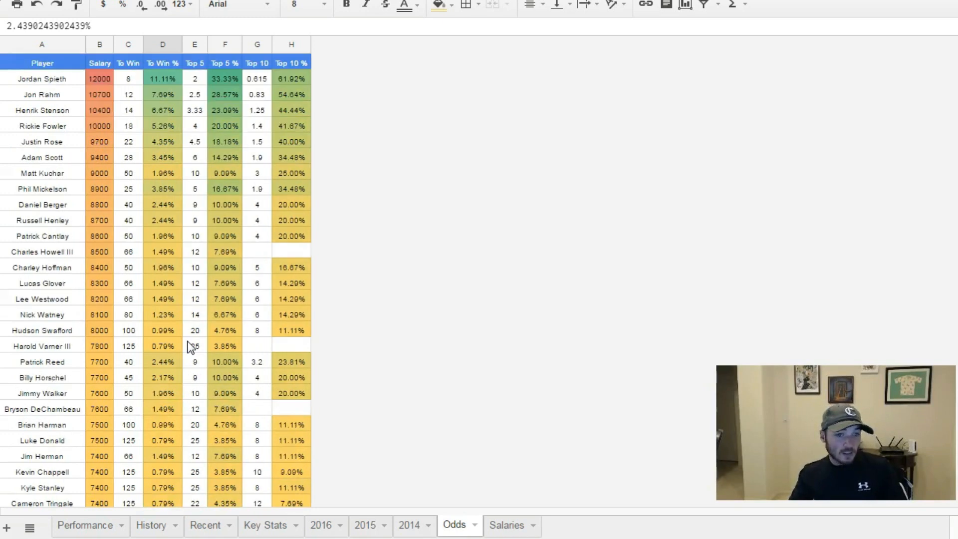
pyautogui.click(161, 361)
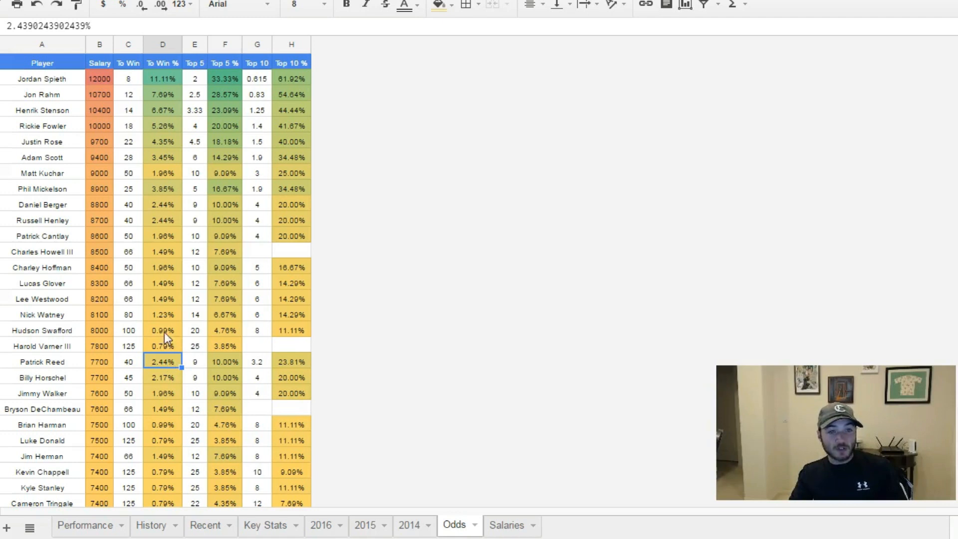
pyautogui.click(163, 298)
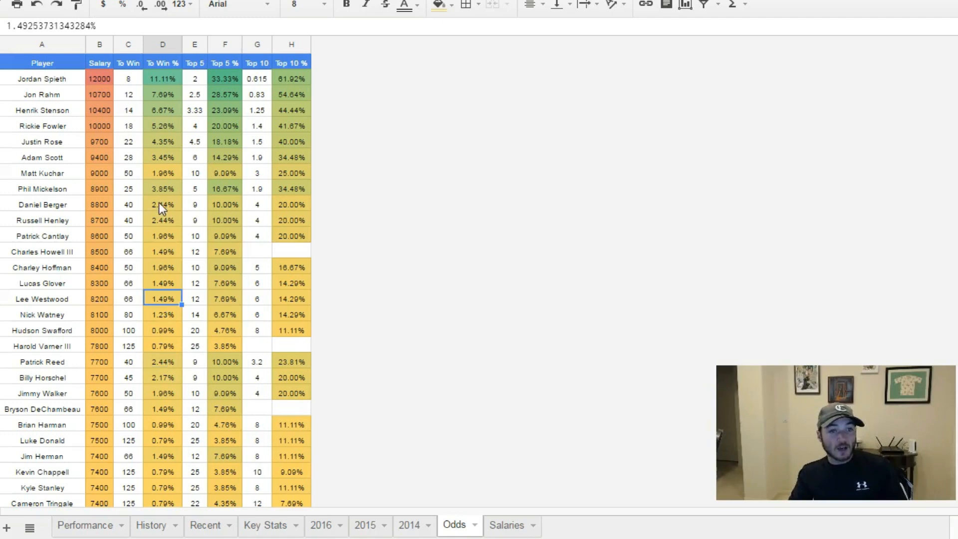
pyautogui.click(162, 204)
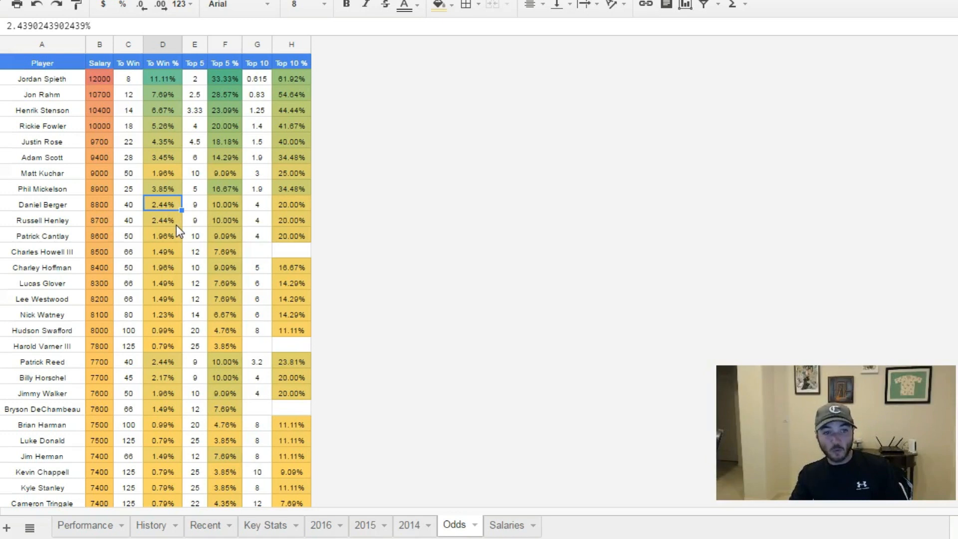
pyautogui.moveTo(151, 256)
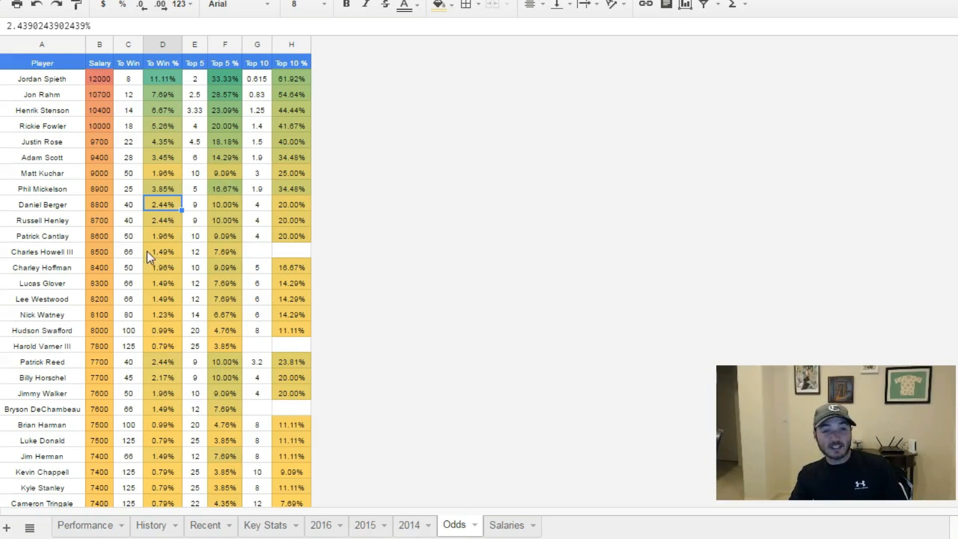
pyautogui.scroll(-3)
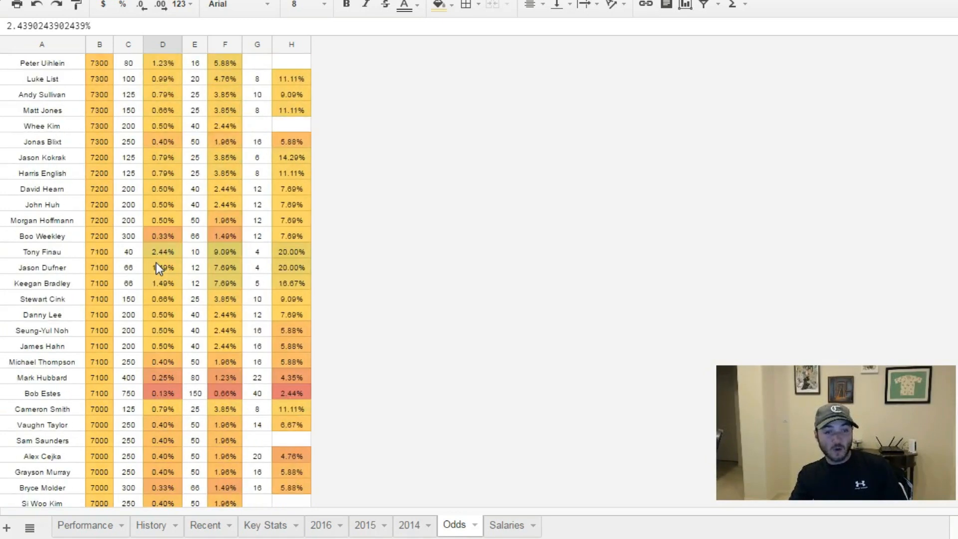
pyautogui.scroll(-3)
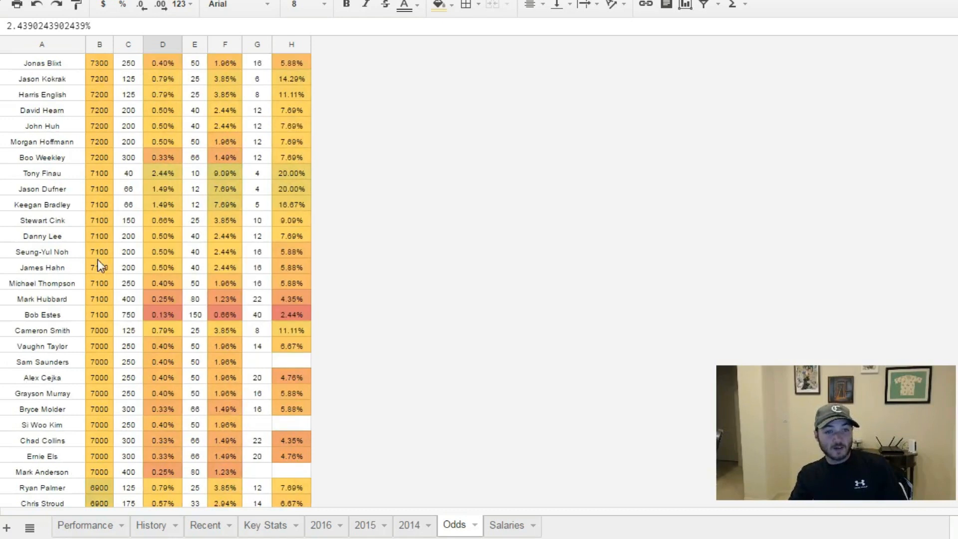
pyautogui.click(99, 173)
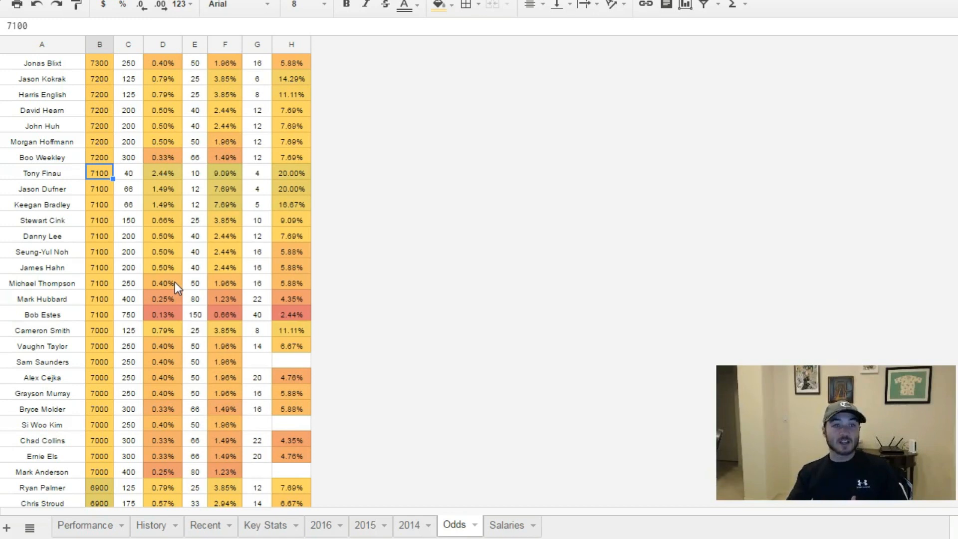
pyautogui.moveTo(126, 311)
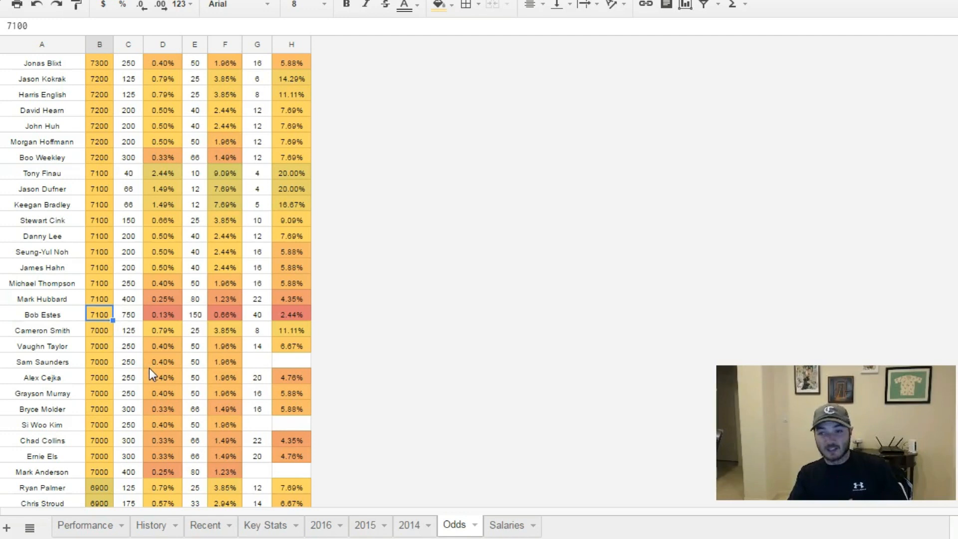
pyautogui.click(163, 315)
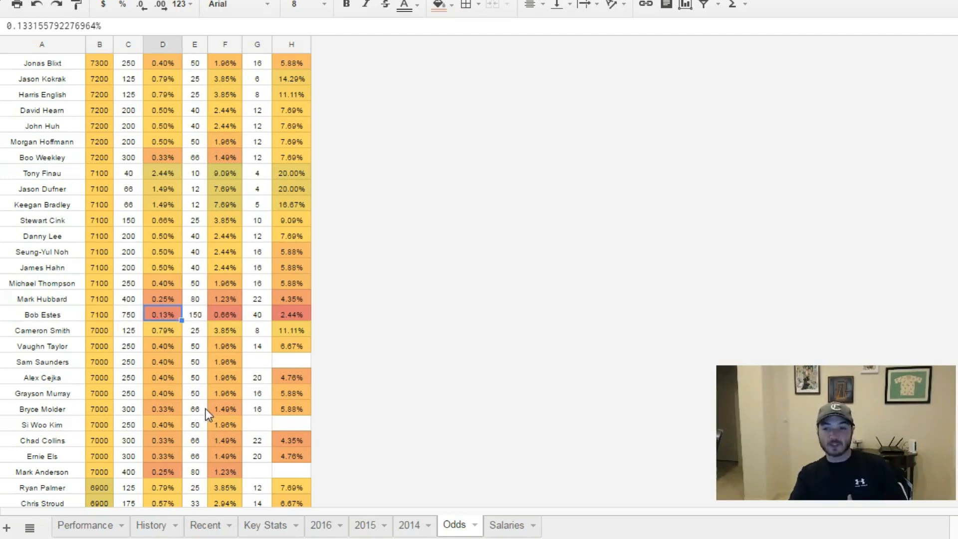
pyautogui.moveTo(110, 177)
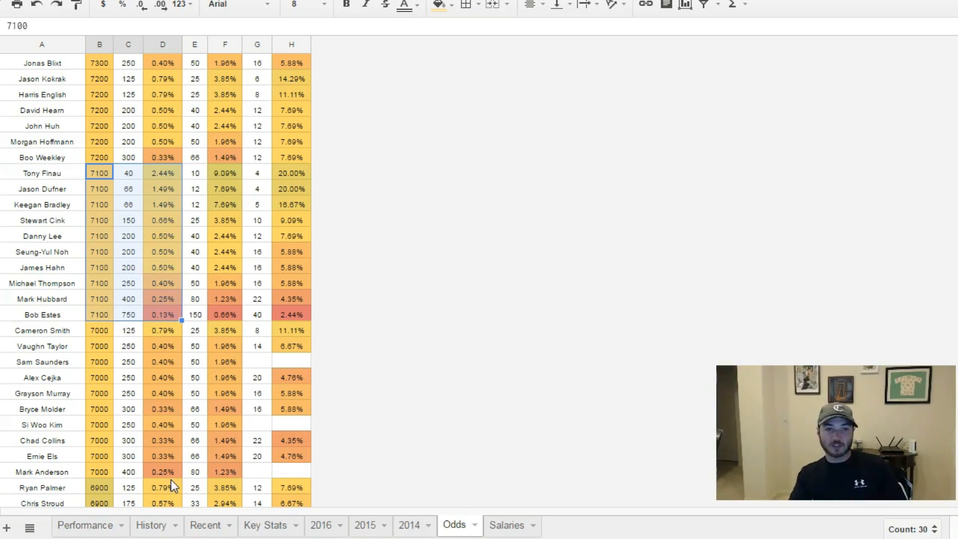
pyautogui.moveTo(122, 284)
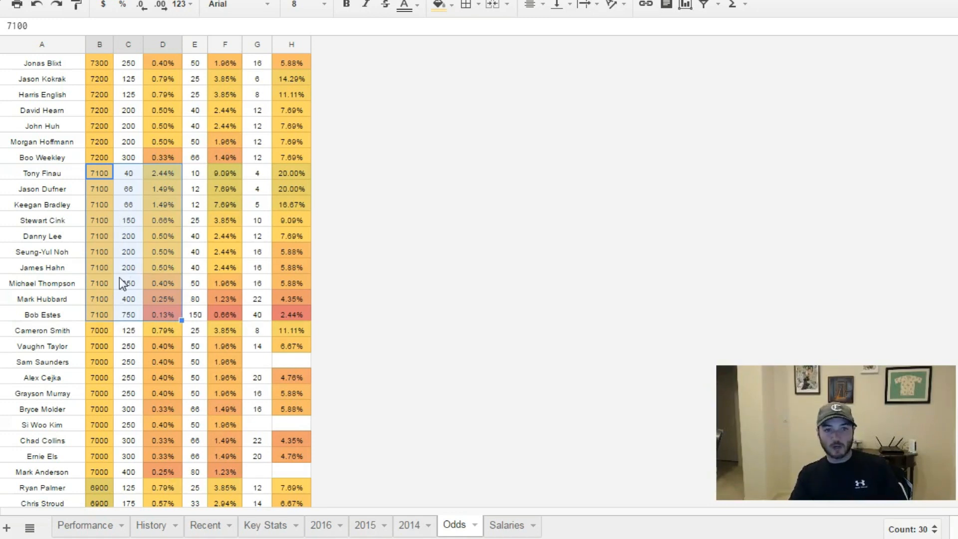
pyautogui.click(99, 172)
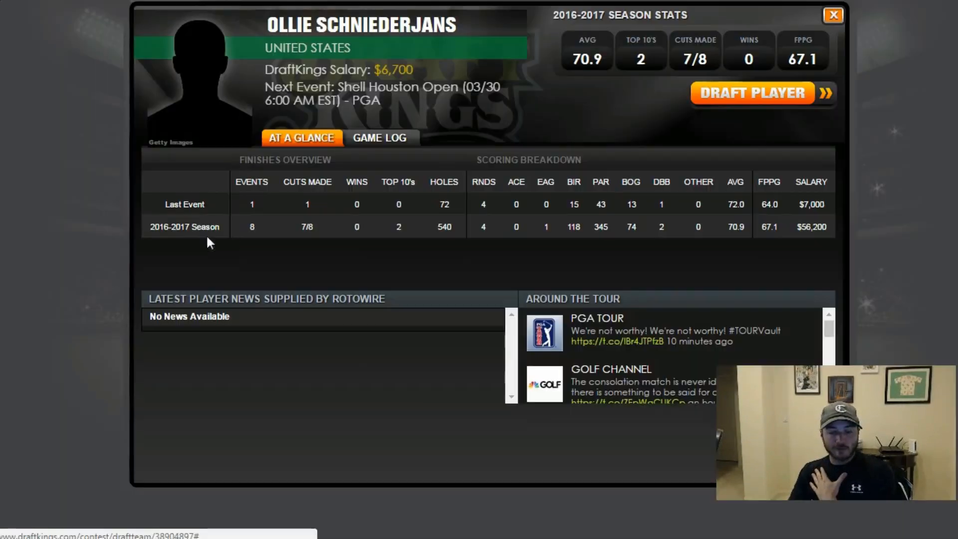
# Step: Show Ollie Schniederjans' Game Log of tournament-by-tournament results
pyautogui.click(379, 137)
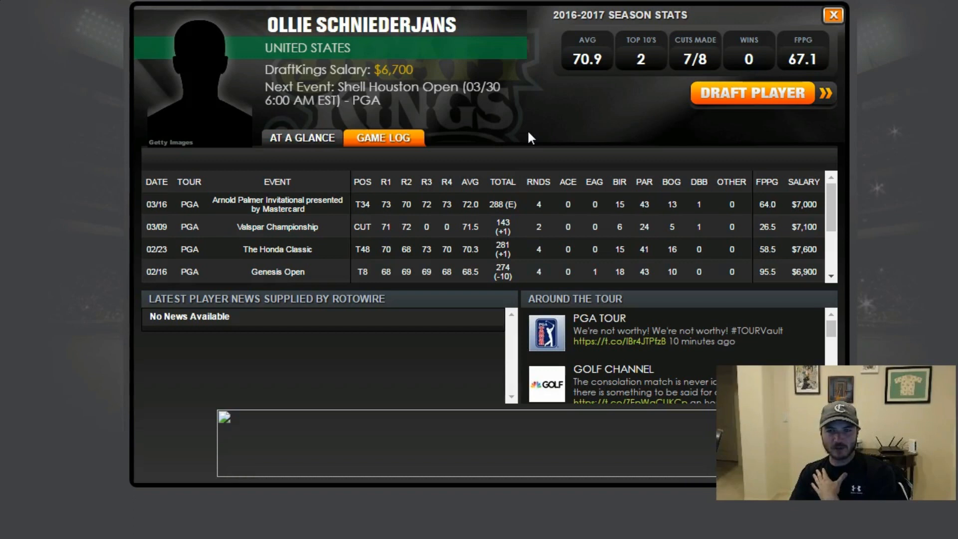
pyautogui.moveTo(546, 146)
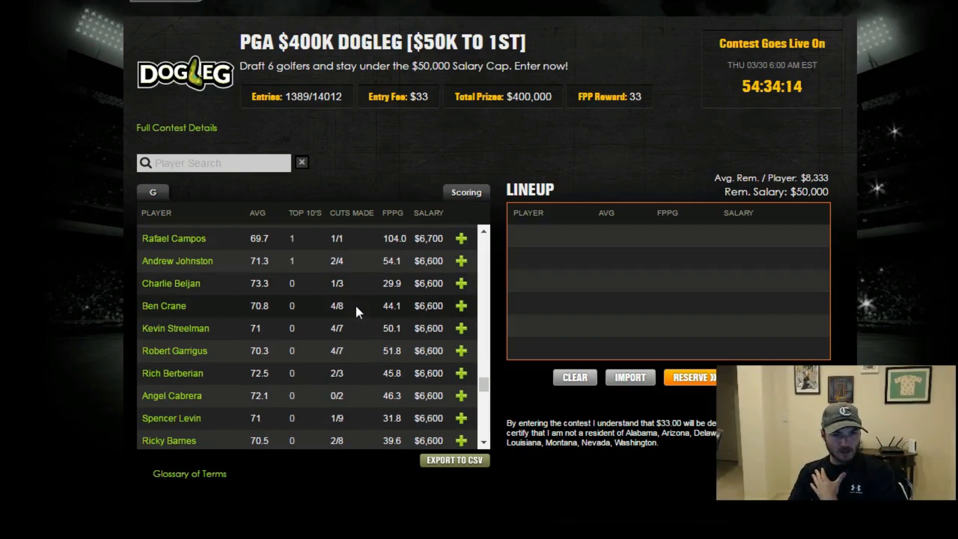
# Step: Scroll the player list down to the $6,400–$6,600 salary range
pyautogui.scroll(-3)
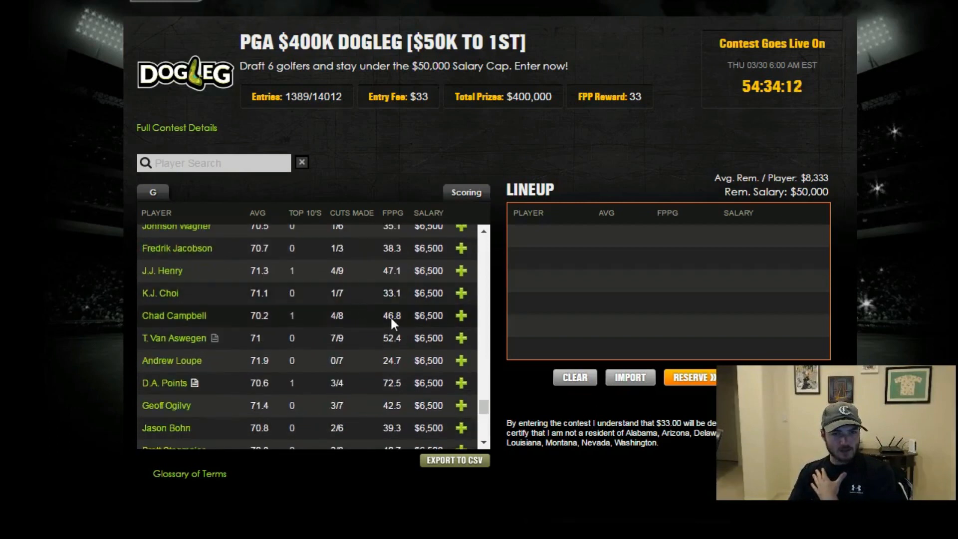
pyautogui.scroll(-3)
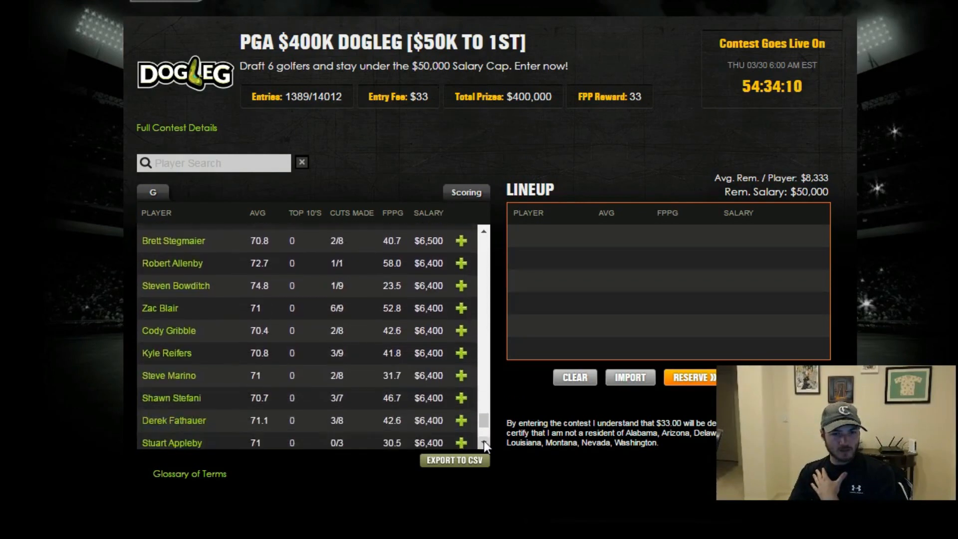
pyautogui.scroll(-3)
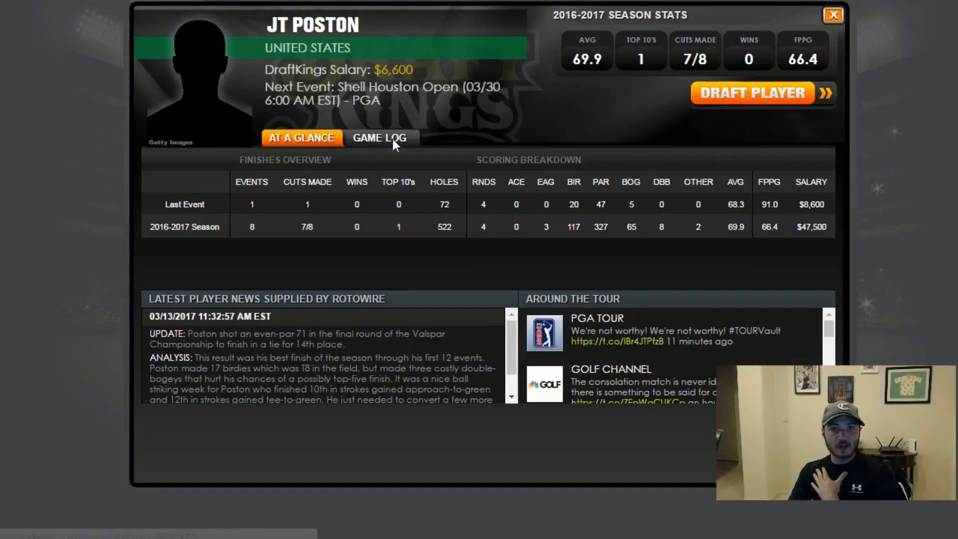
# Step: Review JT Poston's Game Log results on his $6,600 DraftKings card, then close it
pyautogui.click(383, 136)
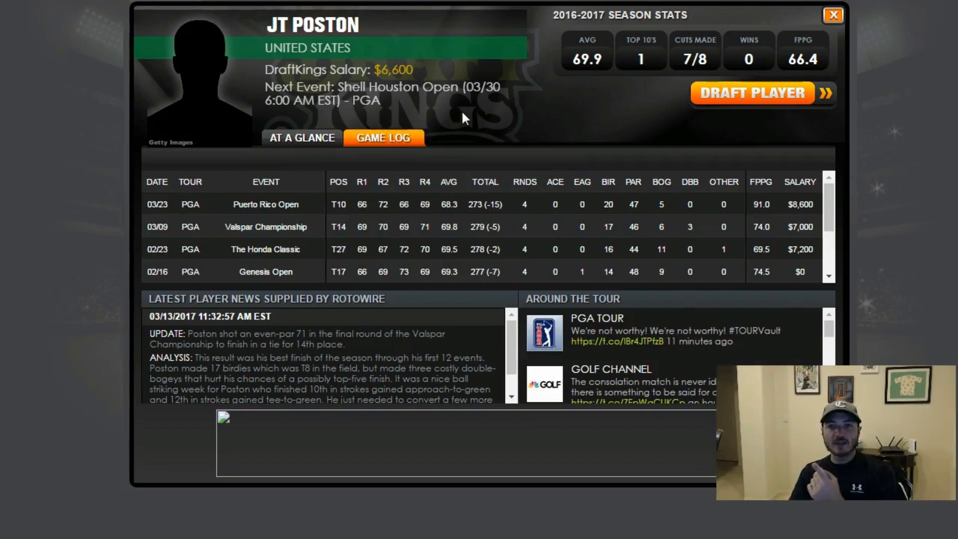
pyautogui.moveTo(623, 231)
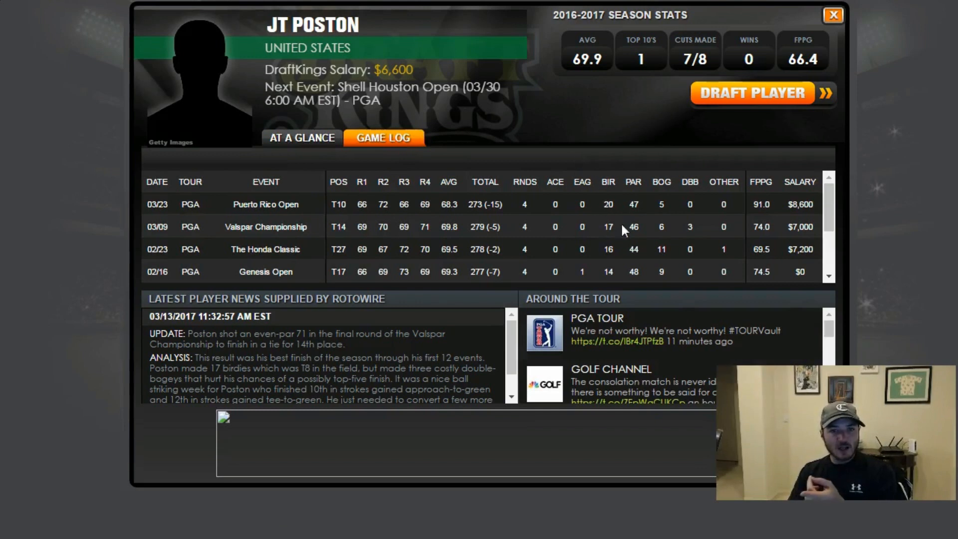
pyautogui.scroll(-3)
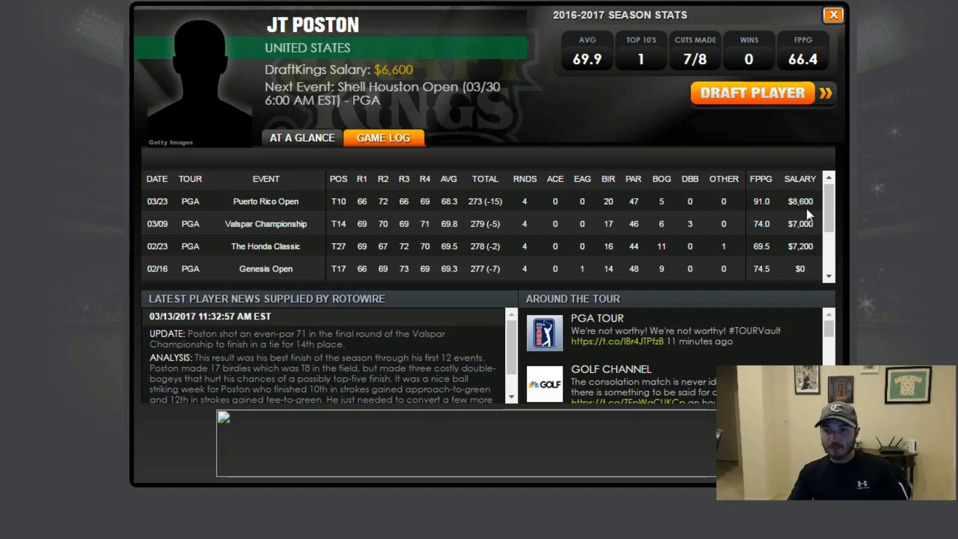
pyautogui.scroll(-3)
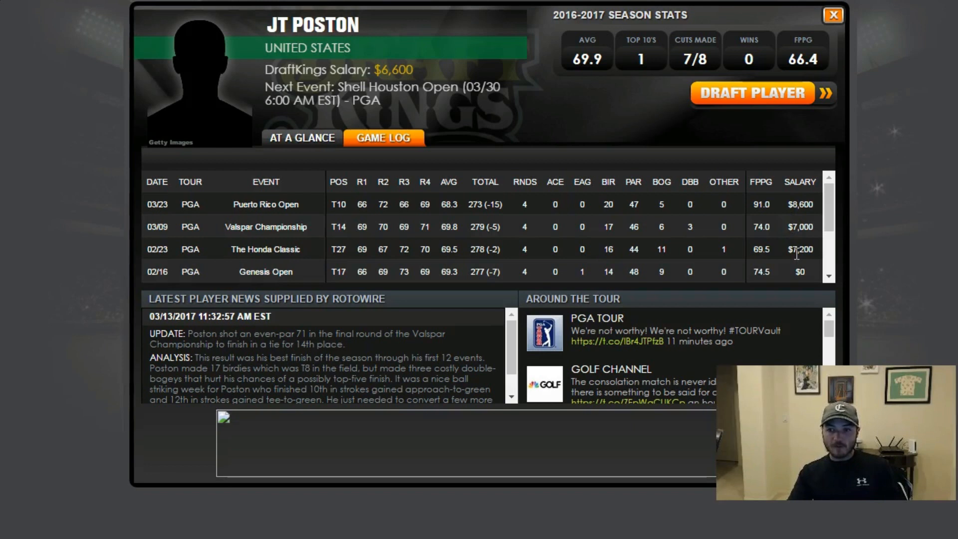
pyautogui.moveTo(789, 259)
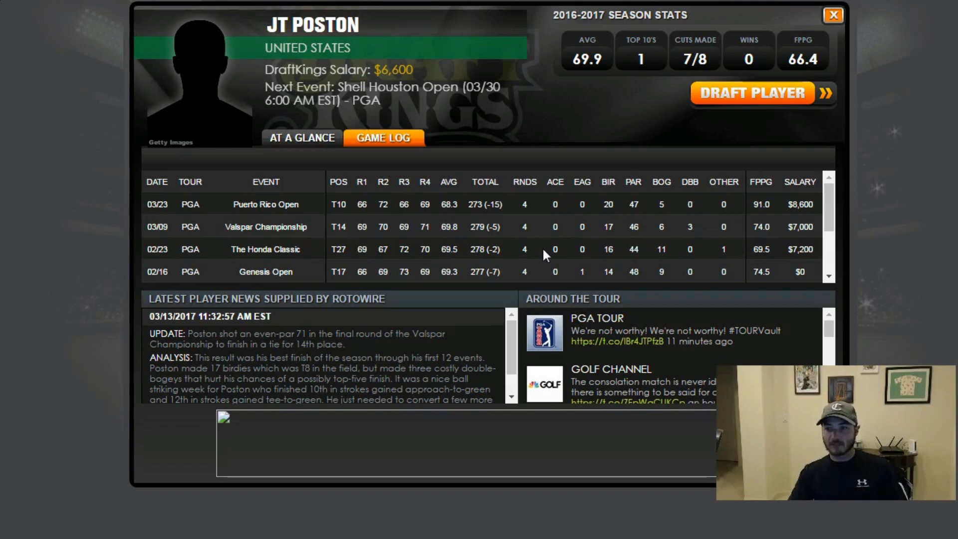
pyautogui.moveTo(625, 69)
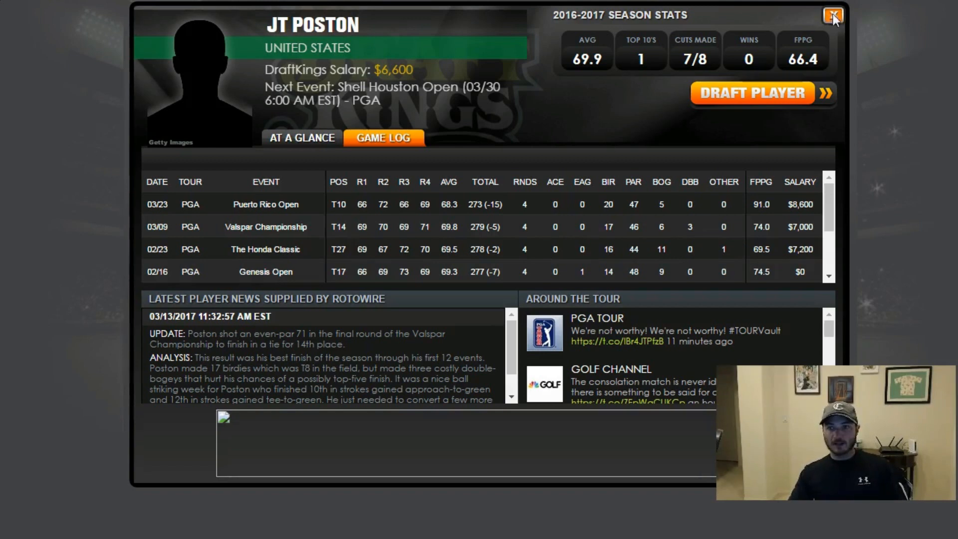
pyautogui.click(833, 15)
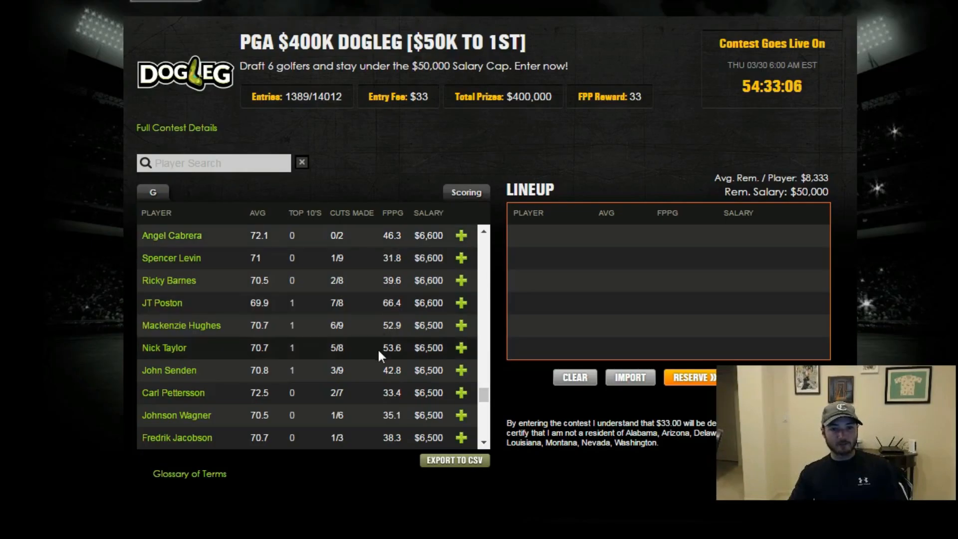